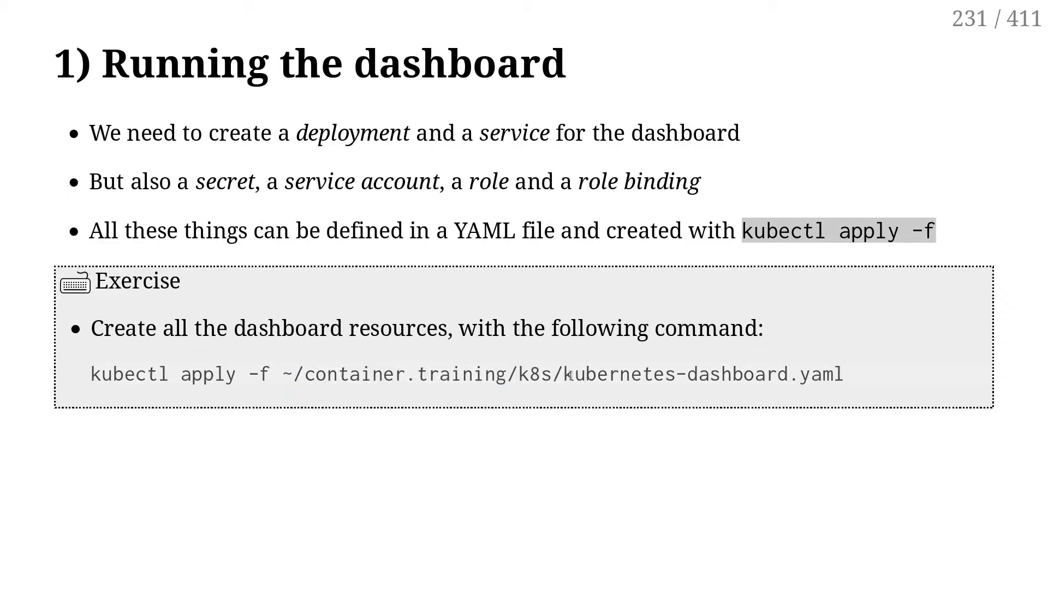
# Step: Leave the 'Running the dashboard' slide for the node1 tmux terminal window
pyautogui.doubleClick(703, 374)
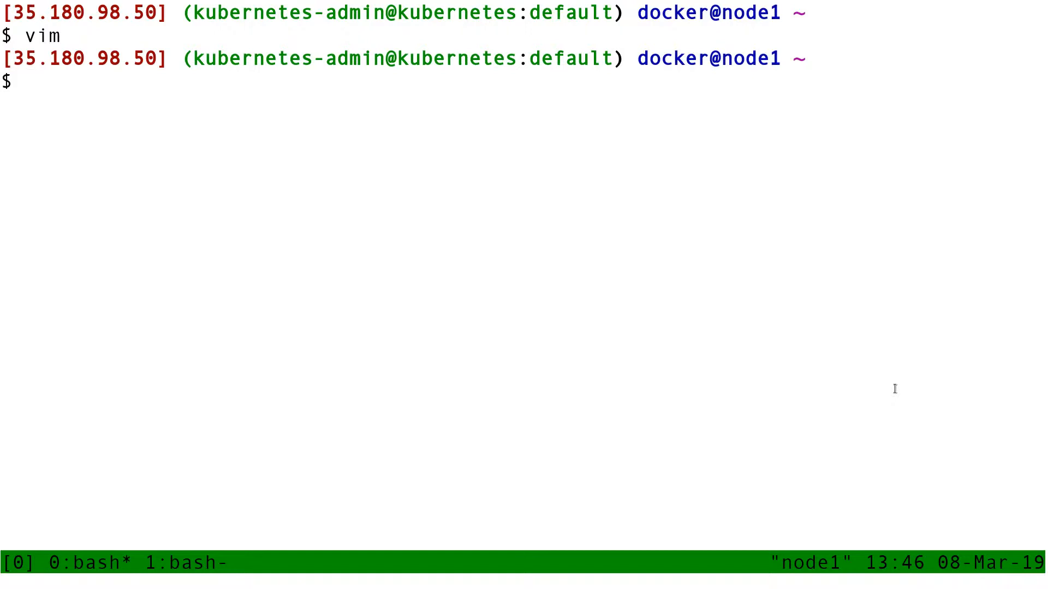
# Step: Enter container.training/k8s, list its manifests, and type the vim command for kubernetes-dashboard.yaml
pyautogui.write('cd')
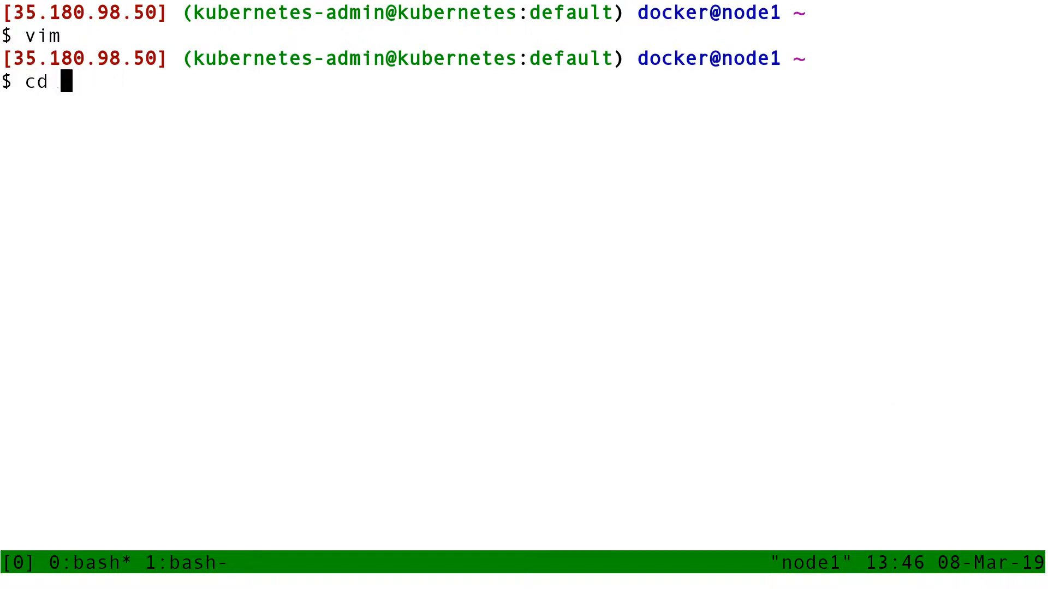
pyautogui.press('Return')
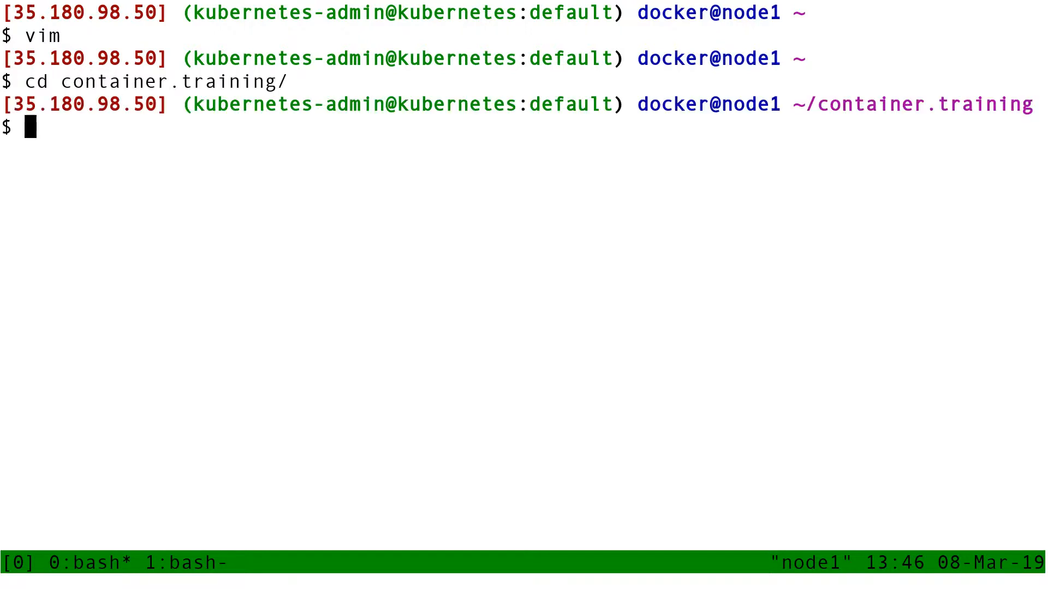
pyautogui.write('ls -l')
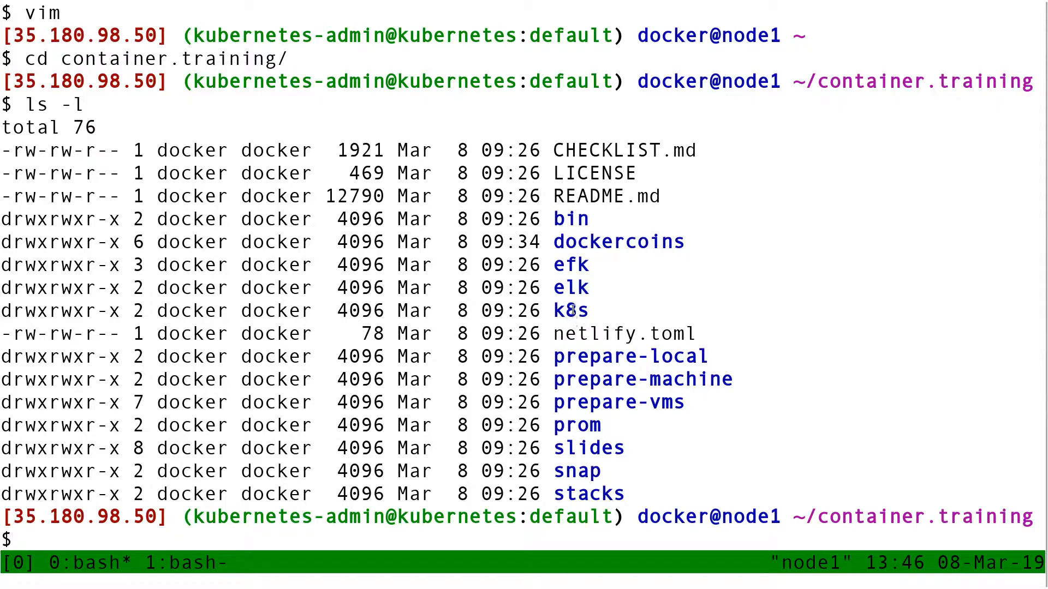
pyautogui.write('cd k8s')
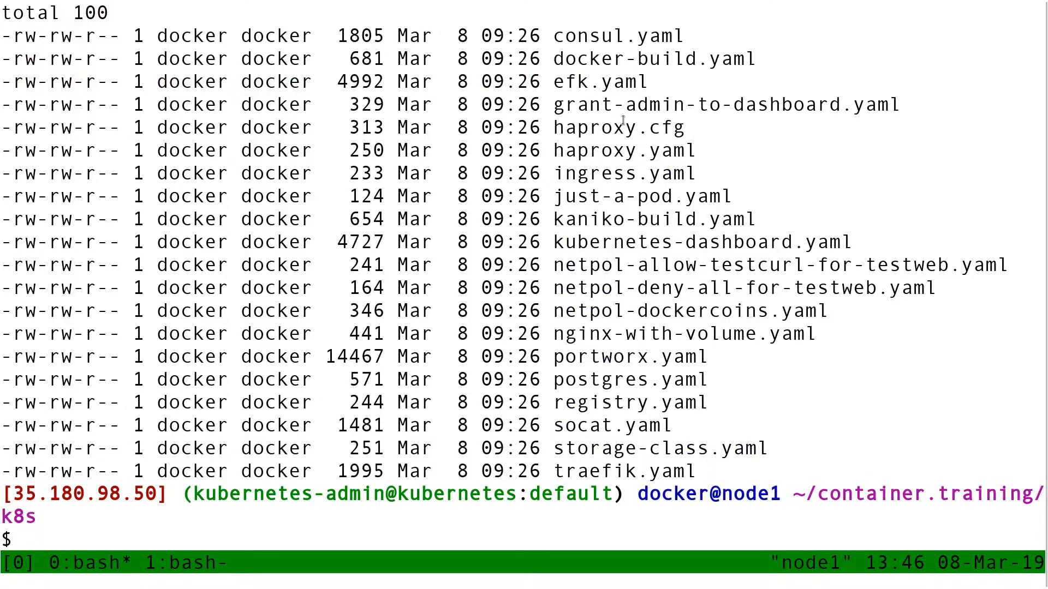
pyautogui.moveTo(626, 81)
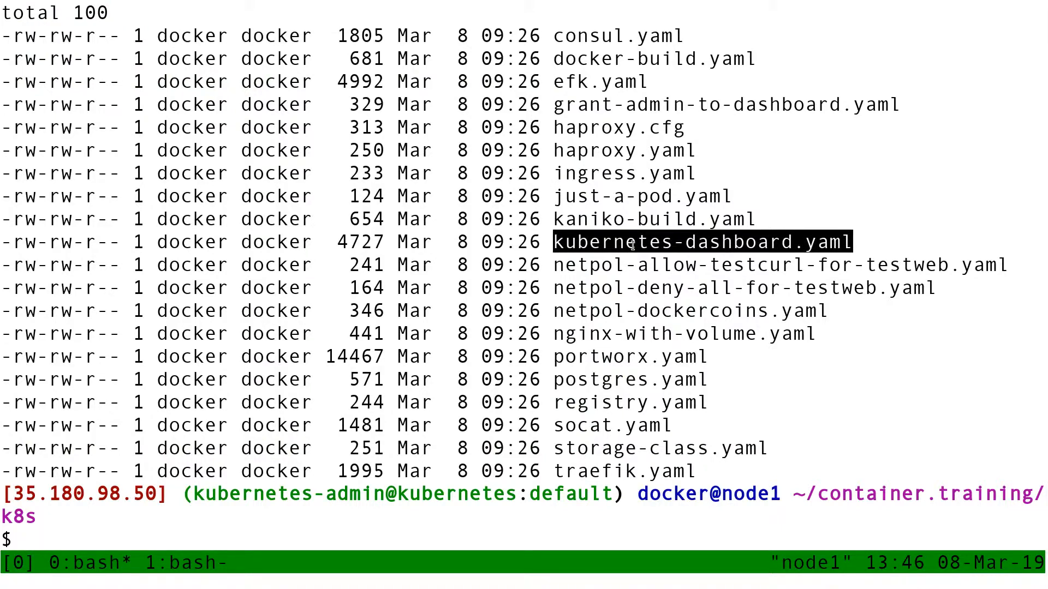
pyautogui.write('vim ubernetes-dashboard.yaml')
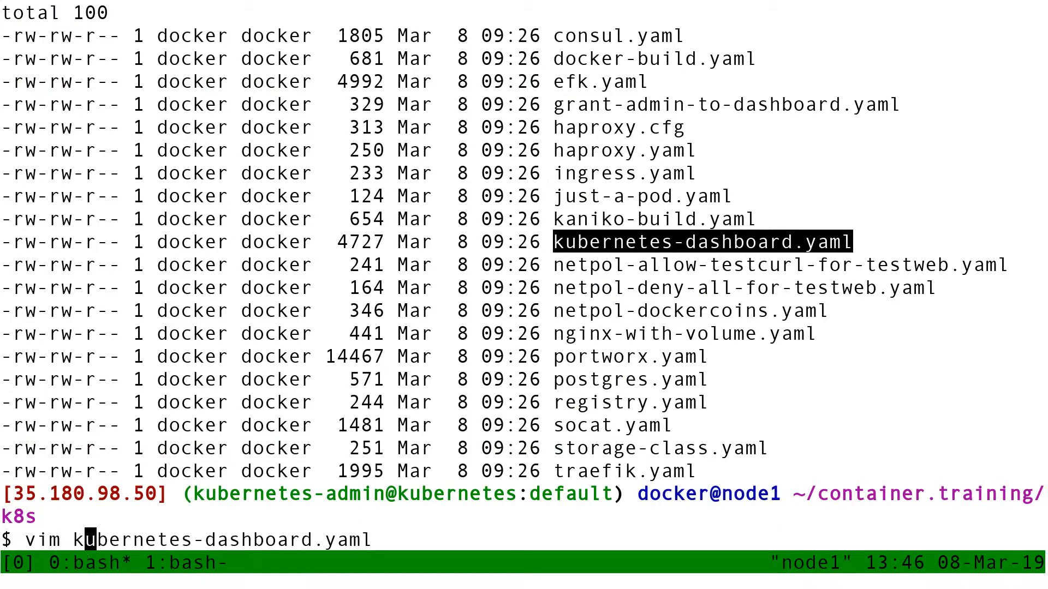
# Step: Page through the manifest's Secret, ServiceAccount, Role, RoleBinding and Deployment sections in vim
pyautogui.press('Return')
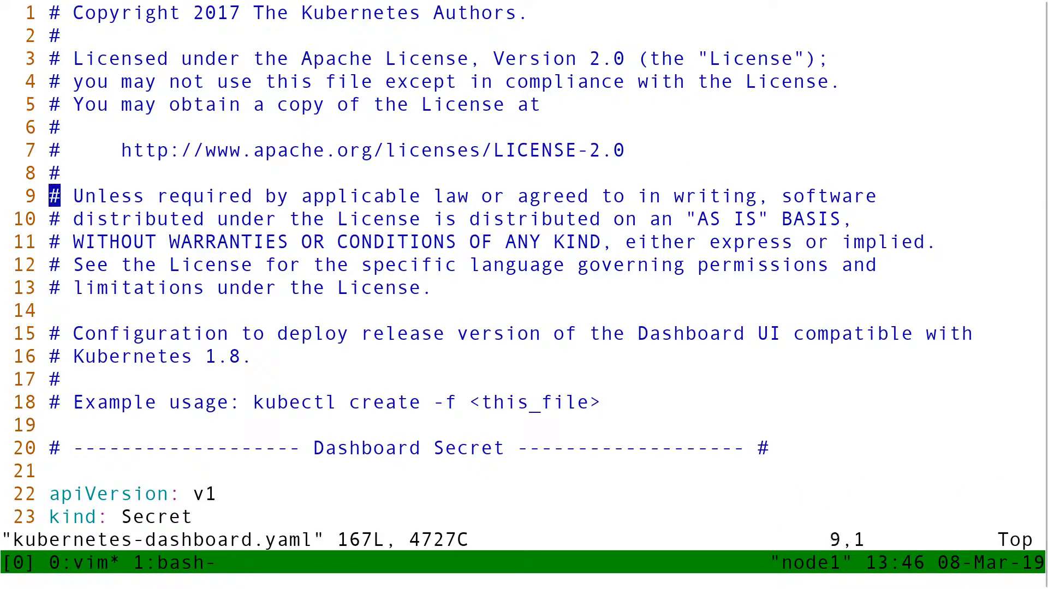
pyautogui.scroll(-3)
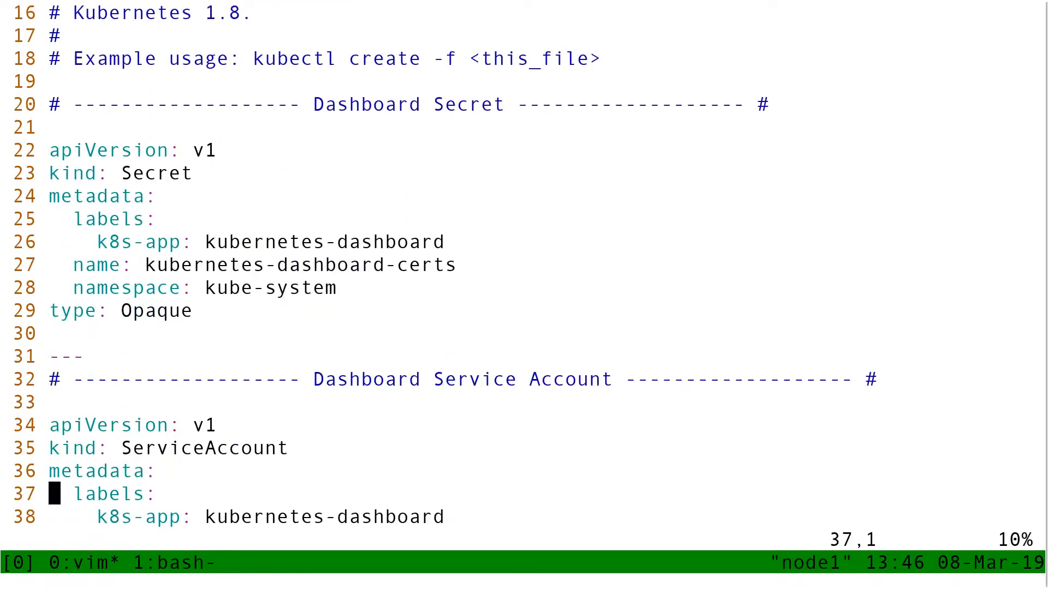
pyautogui.press('V')
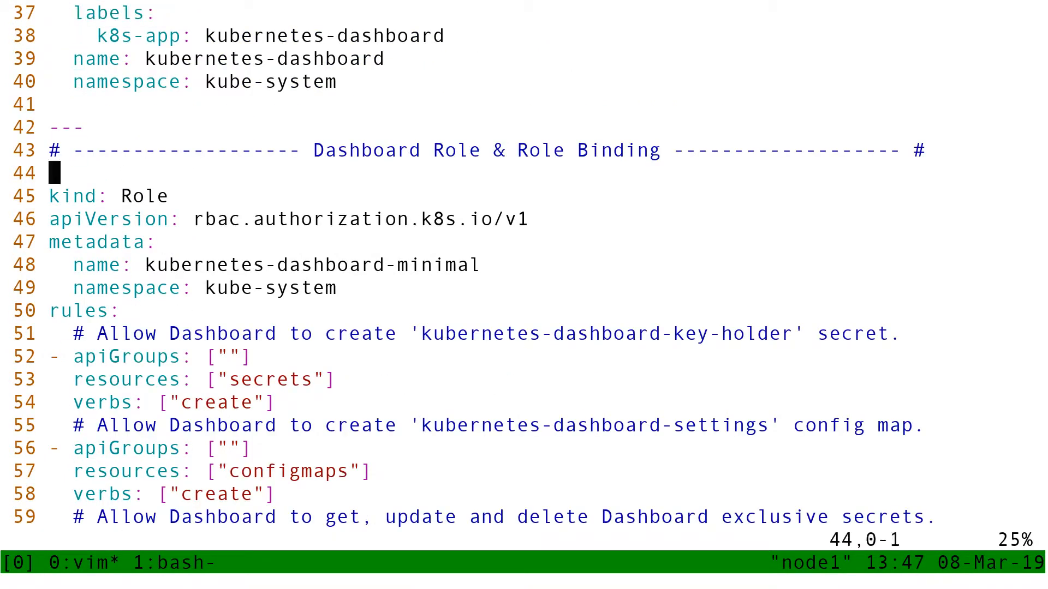
pyautogui.scroll(-3)
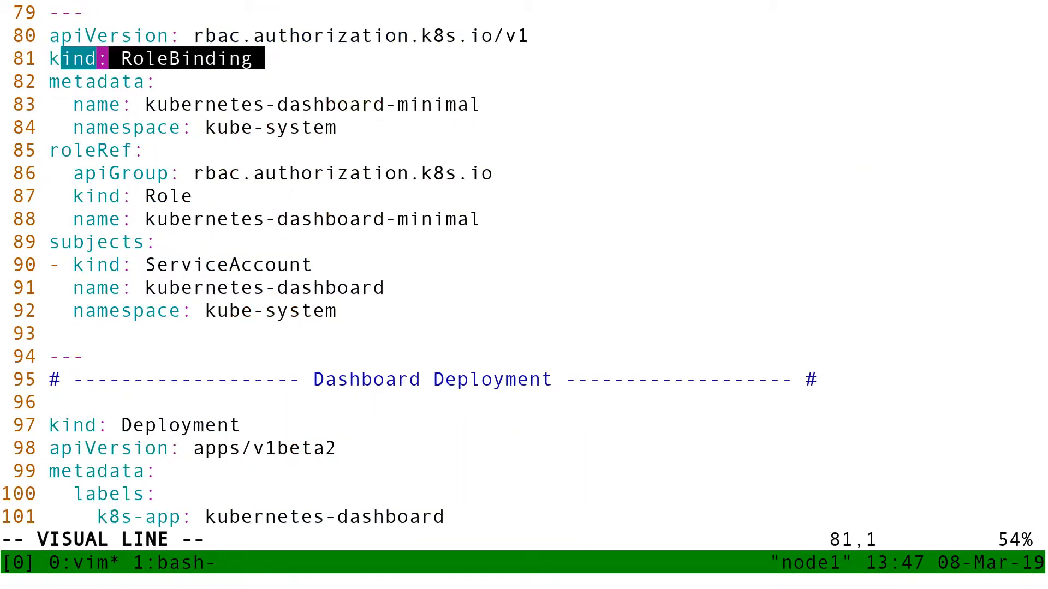
pyautogui.press('Escape')
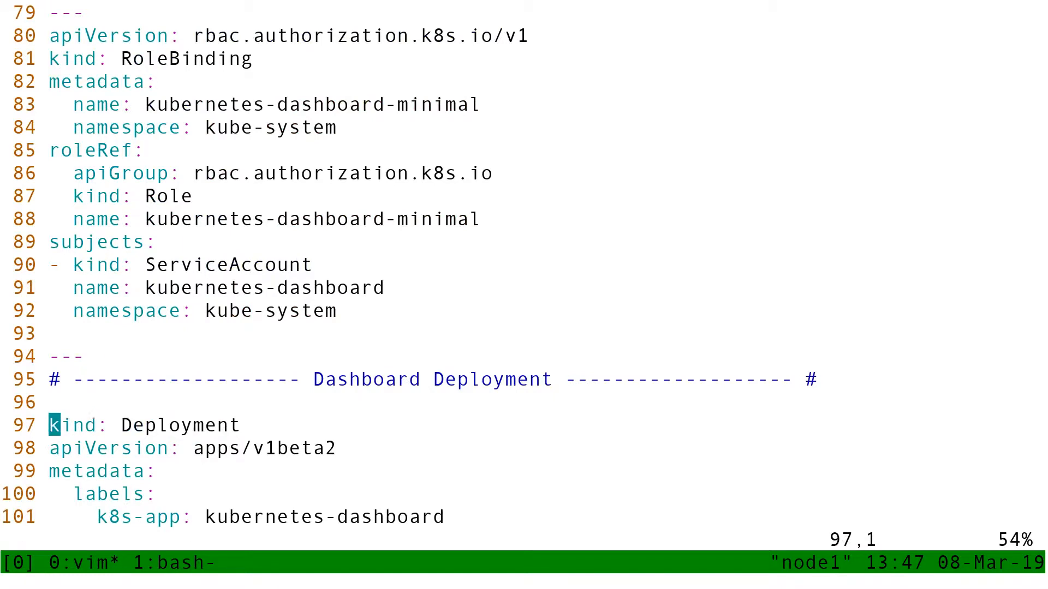
pyautogui.scroll(-3)
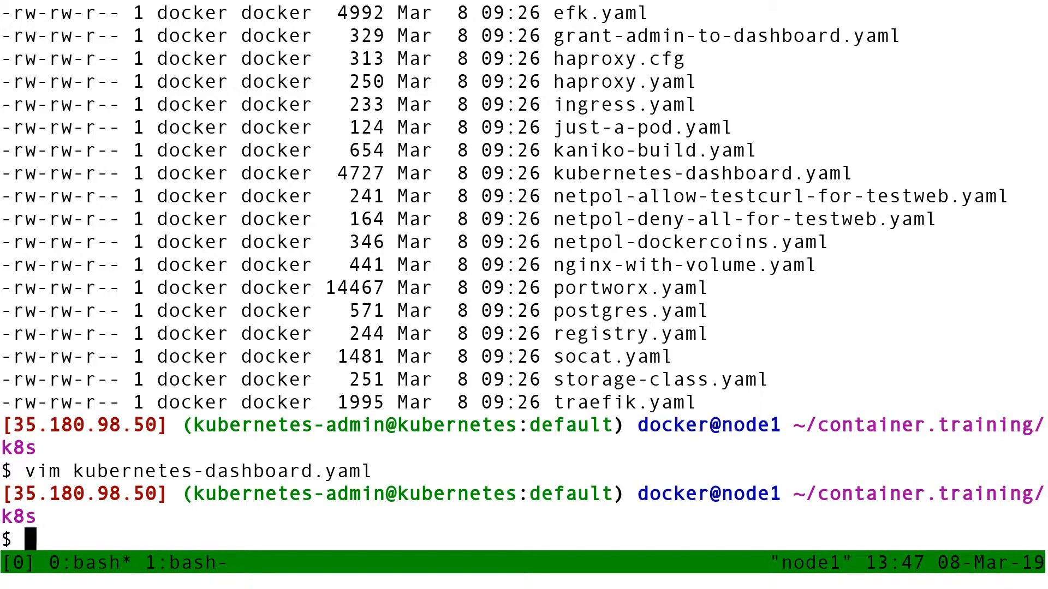
# Step: Apply kubernetes-dashboard.yaml with kubectl to create all the dashboard resources
pyautogui.write('kubectl')
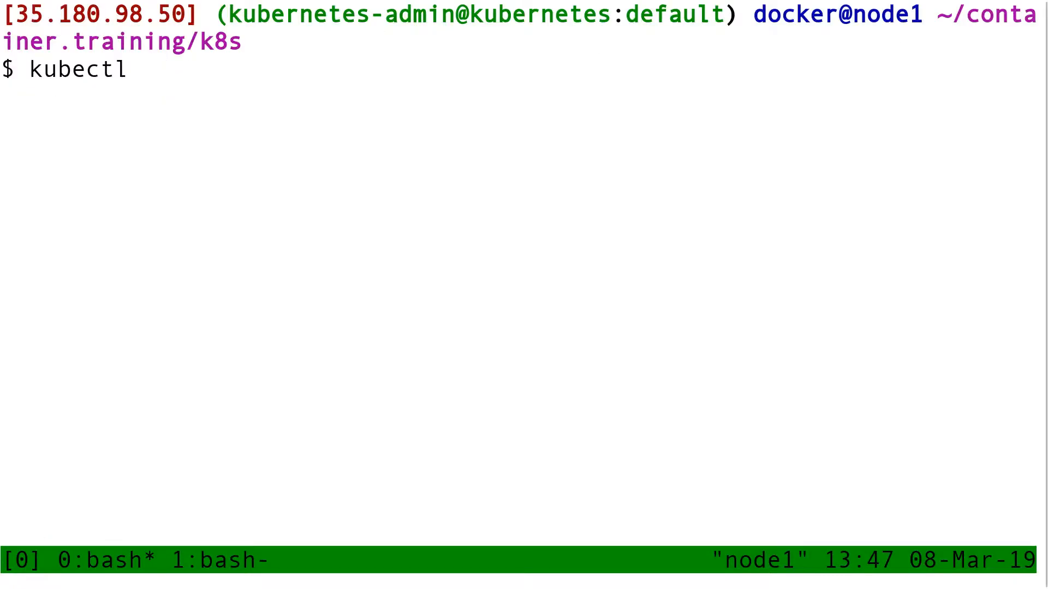
pyautogui.write('apply -f')
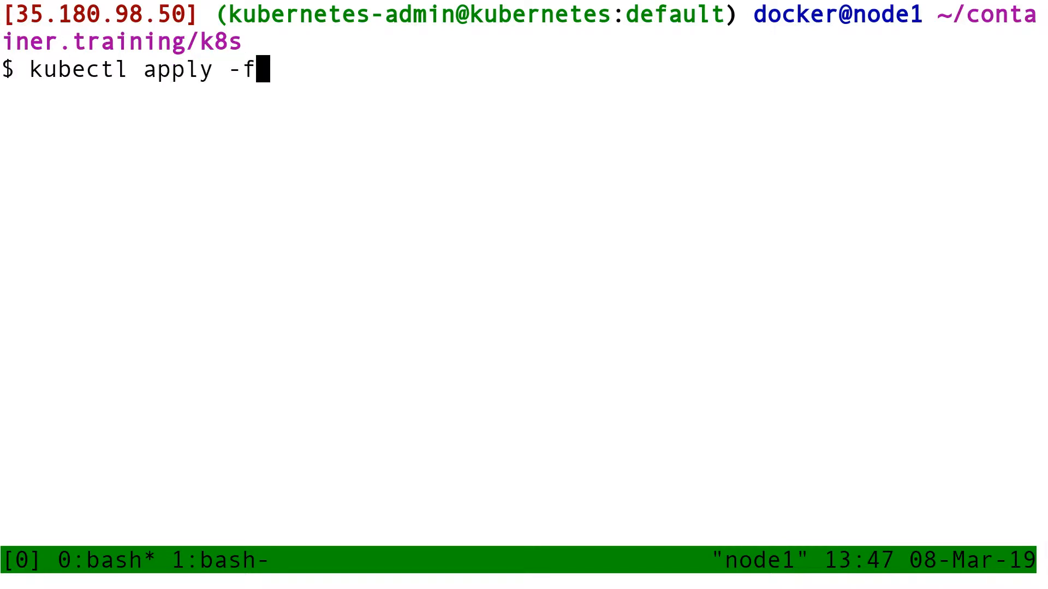
pyautogui.write('kubernetes-dashboard.yaml')
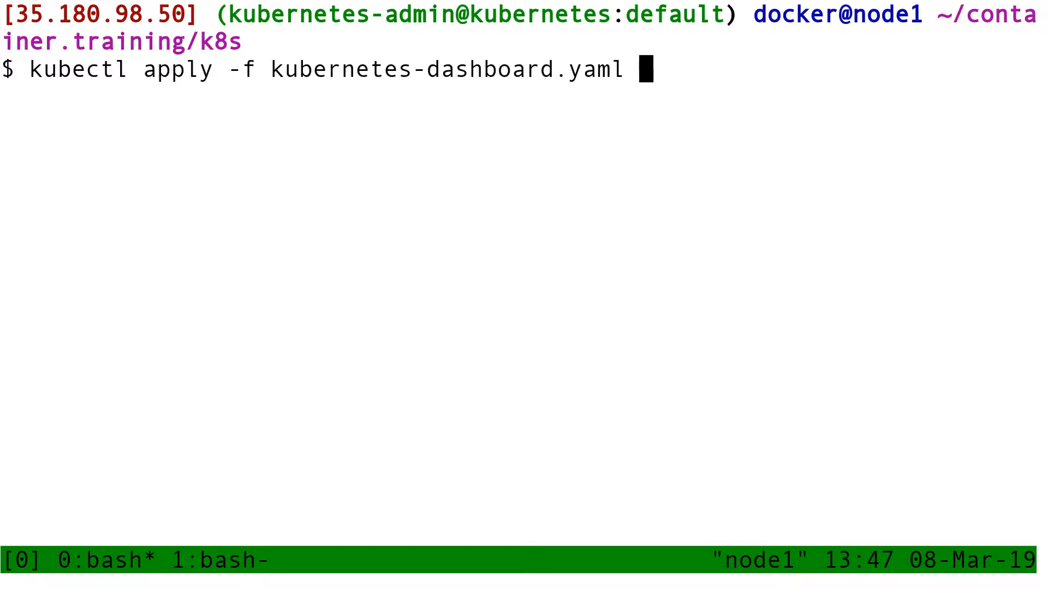
pyautogui.press('Return')
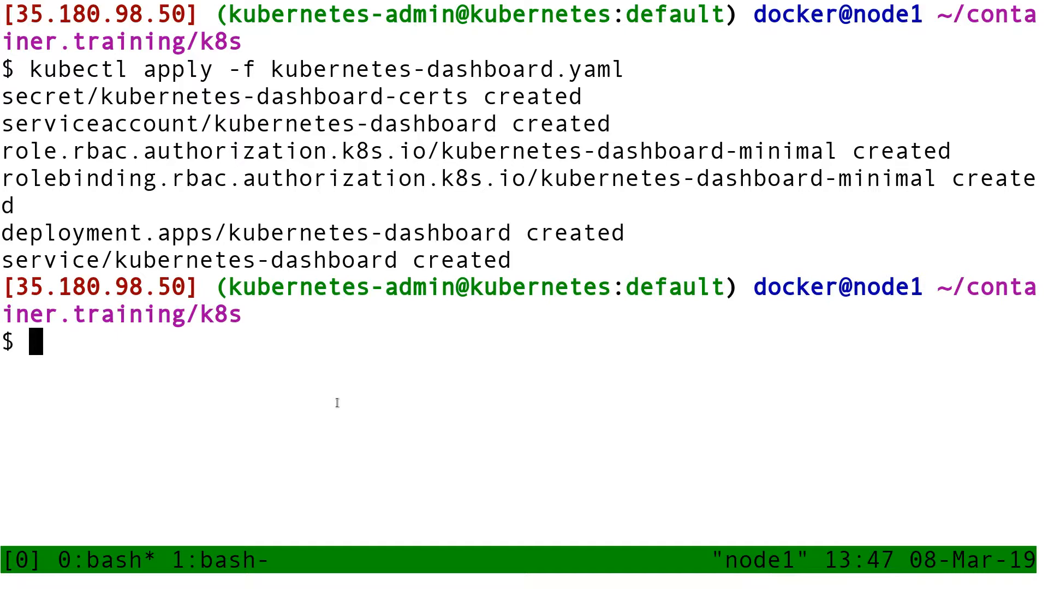
# Step: List services across all namespaces, showing kubernetes-dashboard as ClusterIP on 443/TCP
pyautogui.write('kubectl')
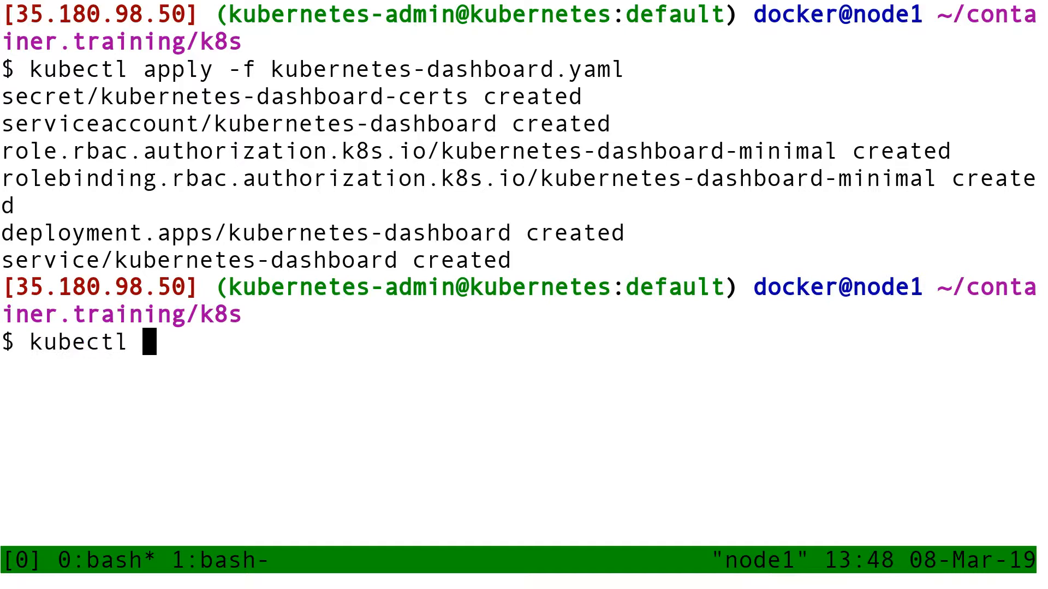
pyautogui.write('get')
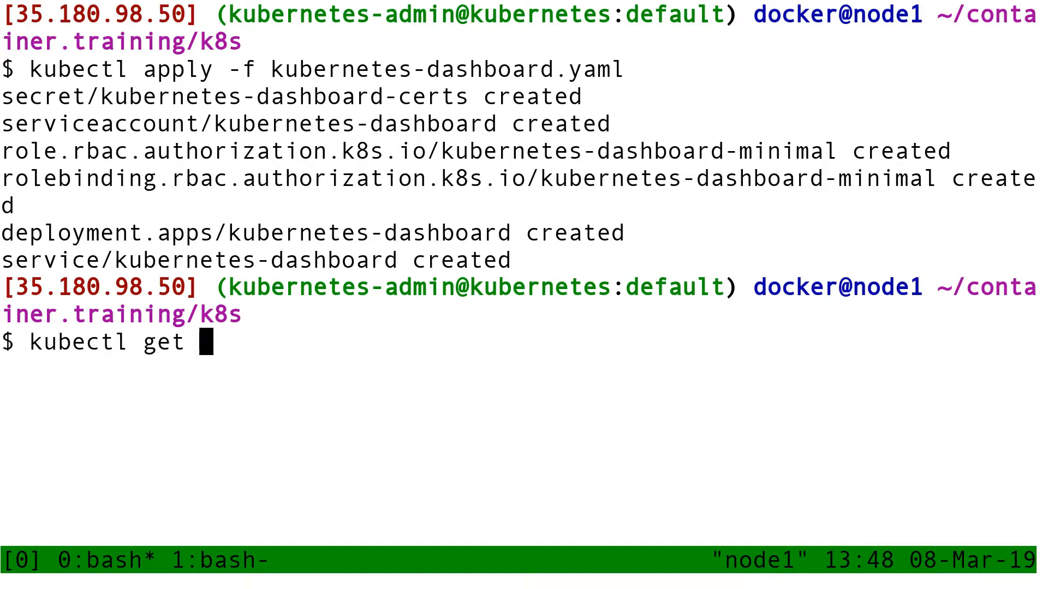
pyautogui.write('services --all-namespaces')
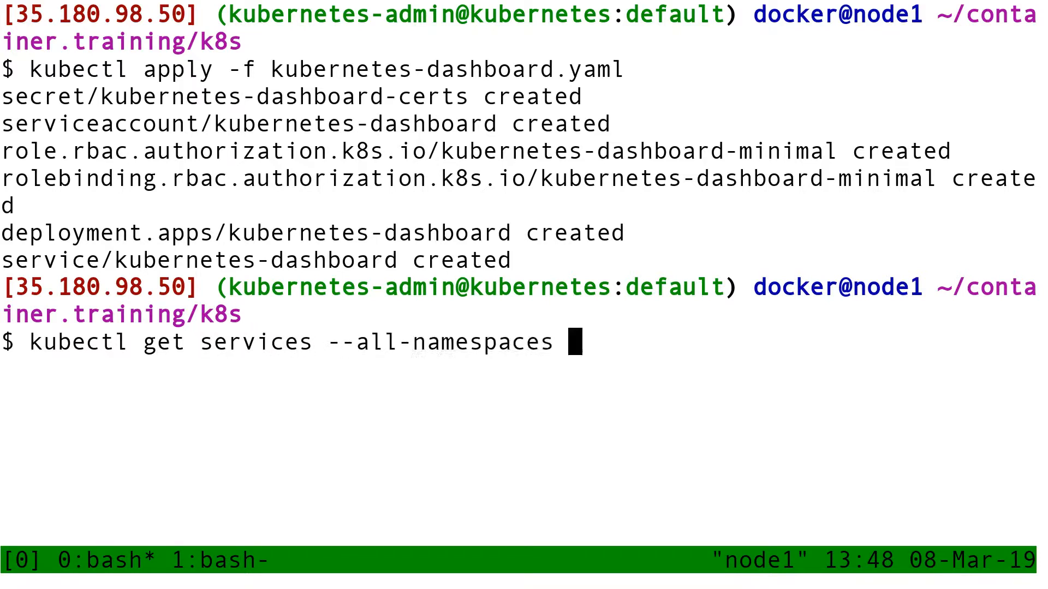
pyautogui.press('Return')
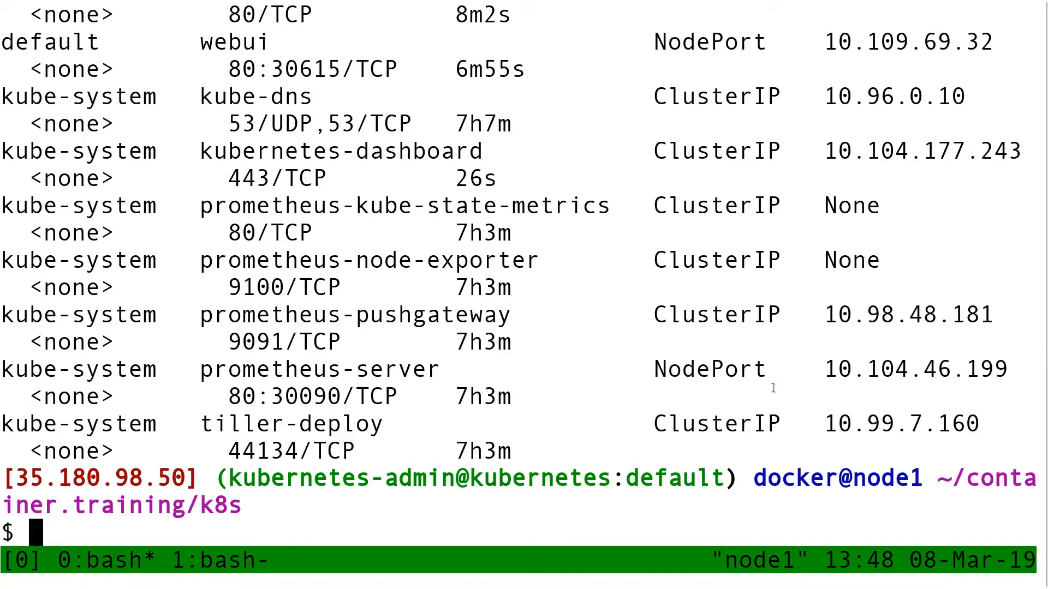
pyautogui.doubleClick(276, 178)
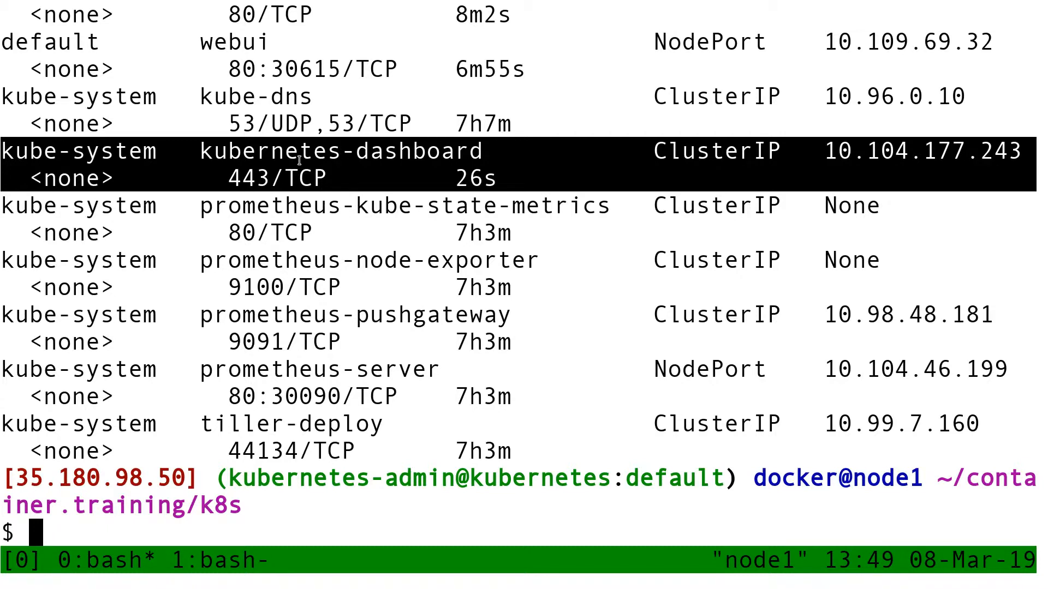
# Step: Read through socat.yaml in less
pyautogui.write('less socat.yaml')
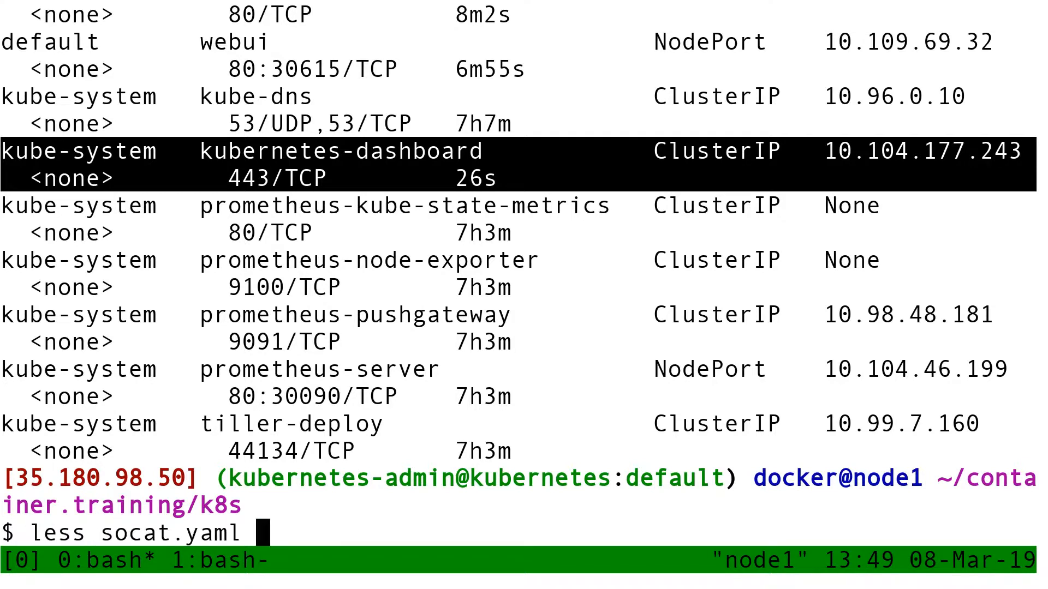
pyautogui.press('Return')
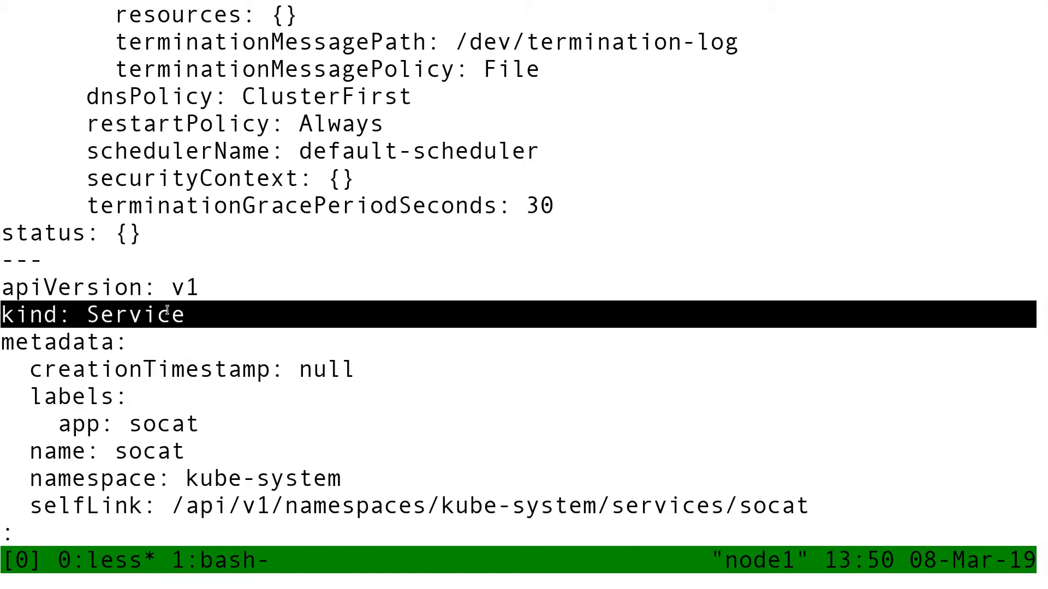
pyautogui.press('q')
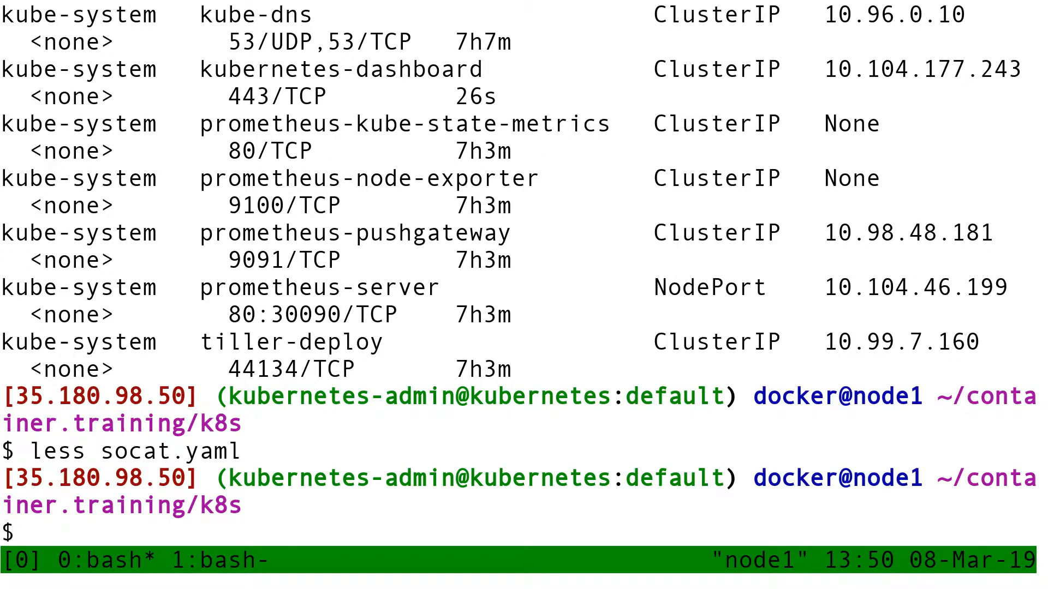
# Step: Create the socat deployment and service with kubectl apply -f socat.yaml
pyautogui.write('kubectl')
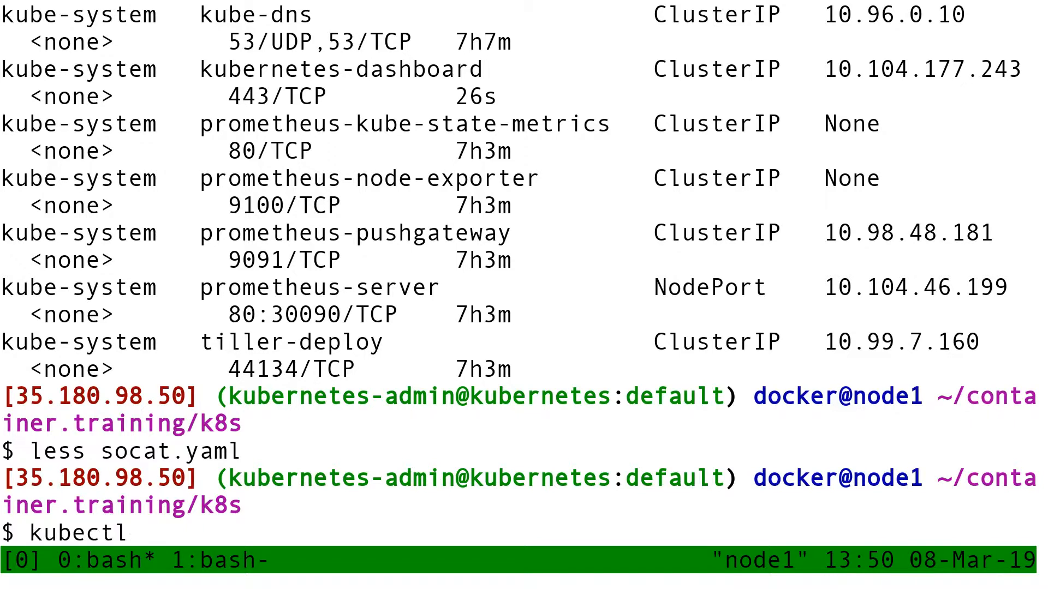
pyautogui.write('a')
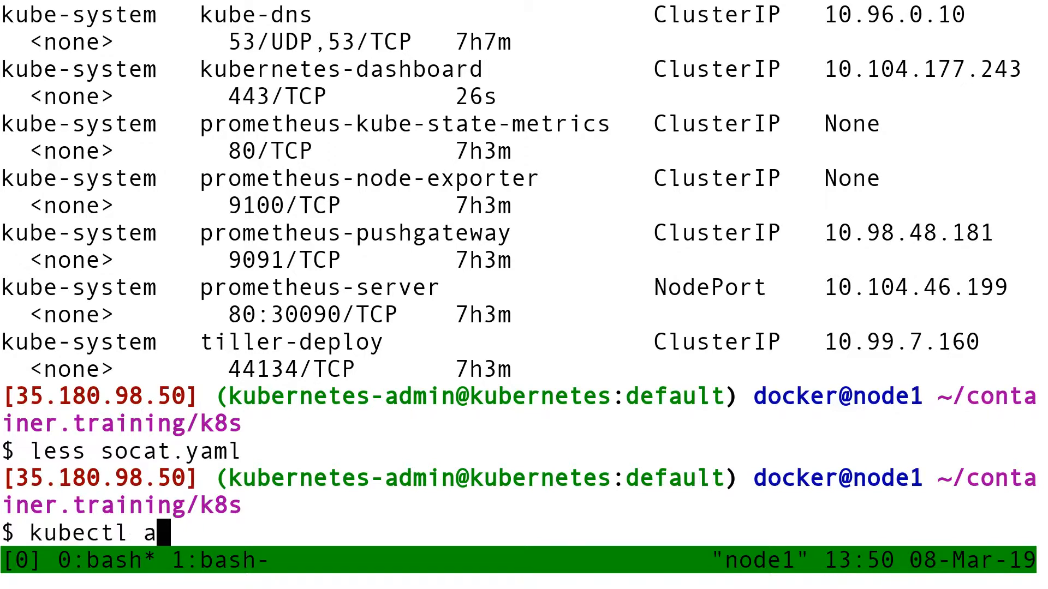
pyautogui.write('pply -f socat.yaml')
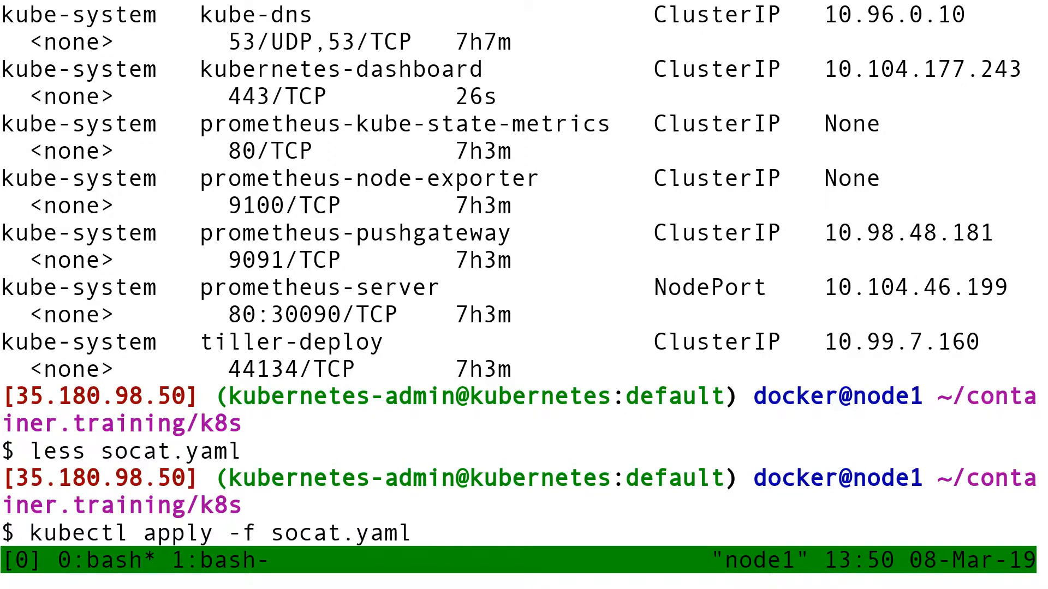
pyautogui.press('Return')
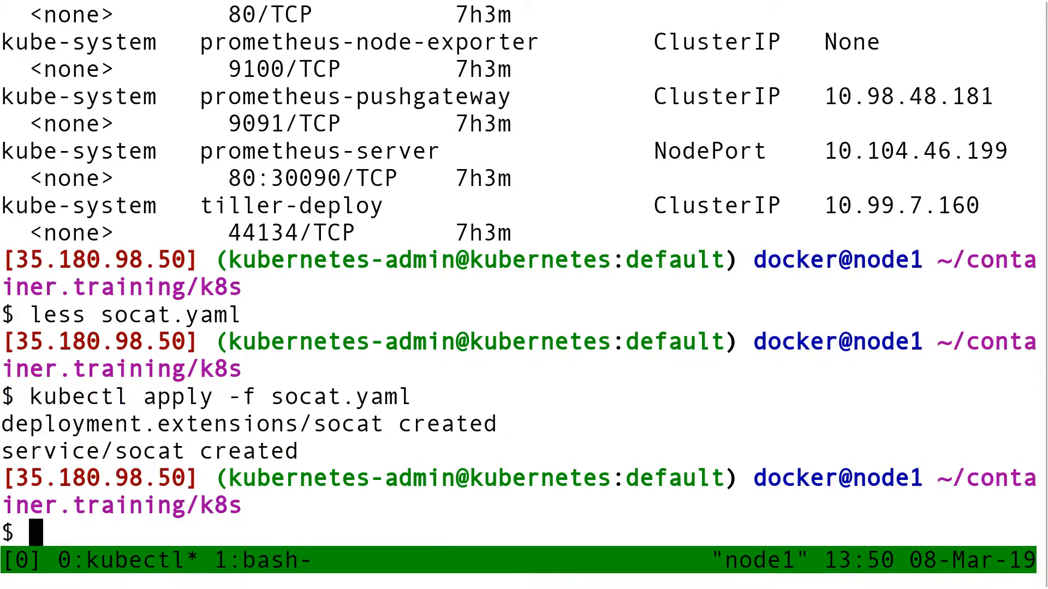
pyautogui.write('less socat.yaml')
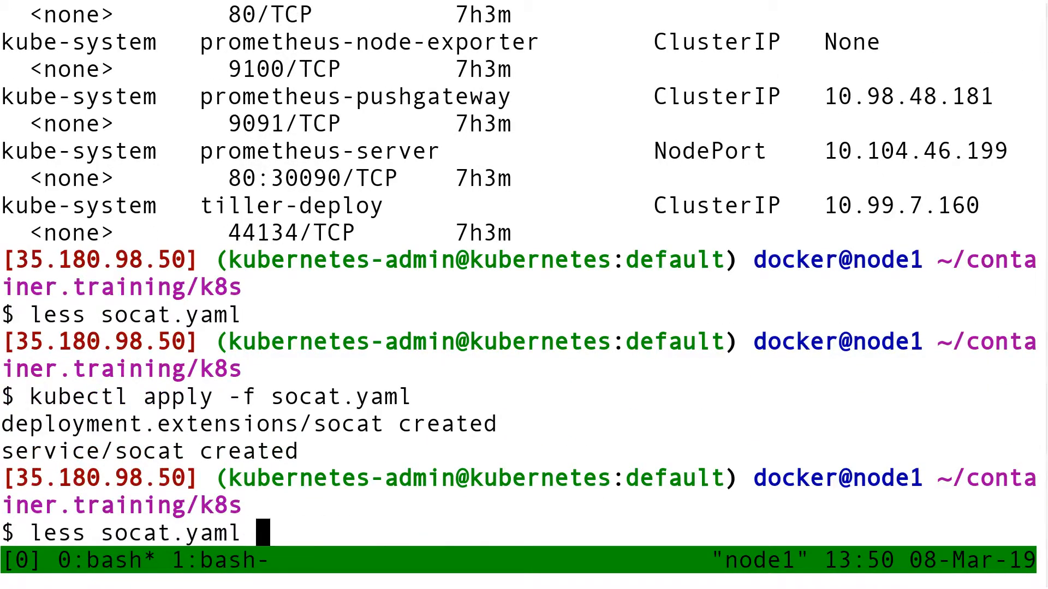
pyautogui.write('kubectl get services')
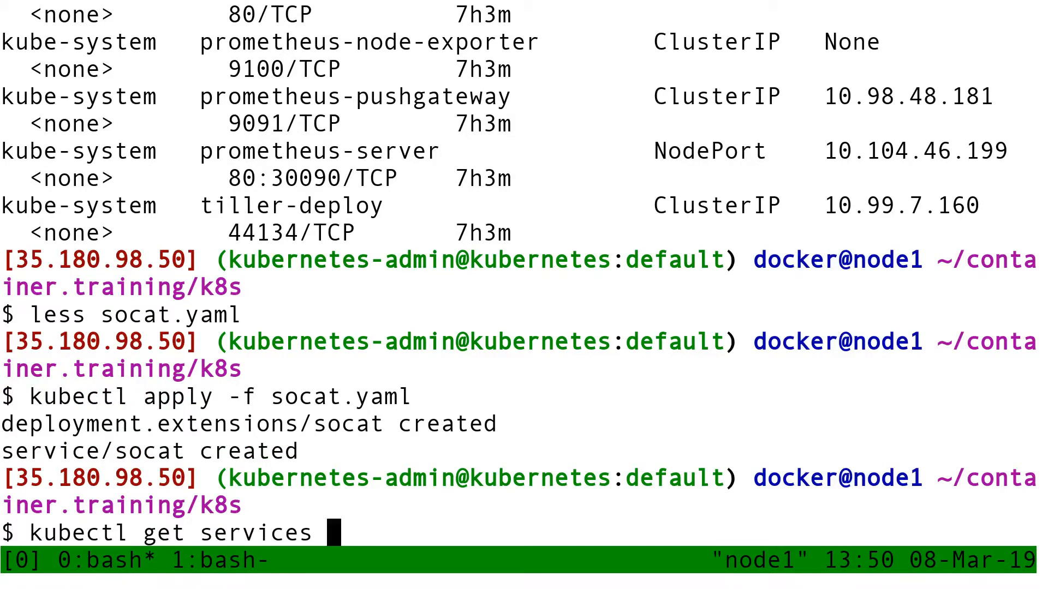
# Step: Query the kube-system socat service and select its NodePort, 31967
pyautogui.write('--nam')
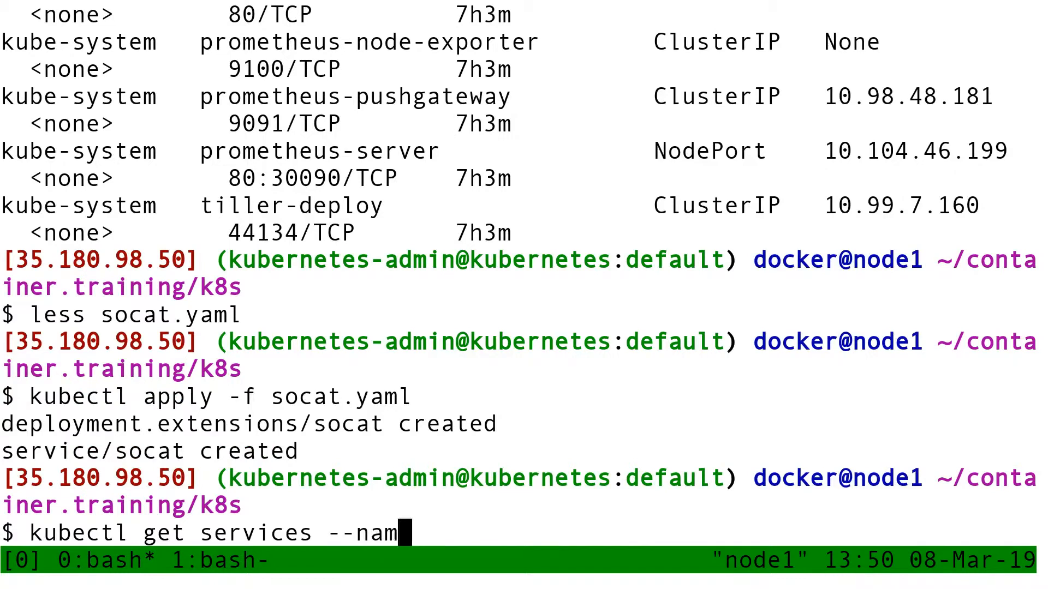
pyautogui.write('espace=kube-system so')
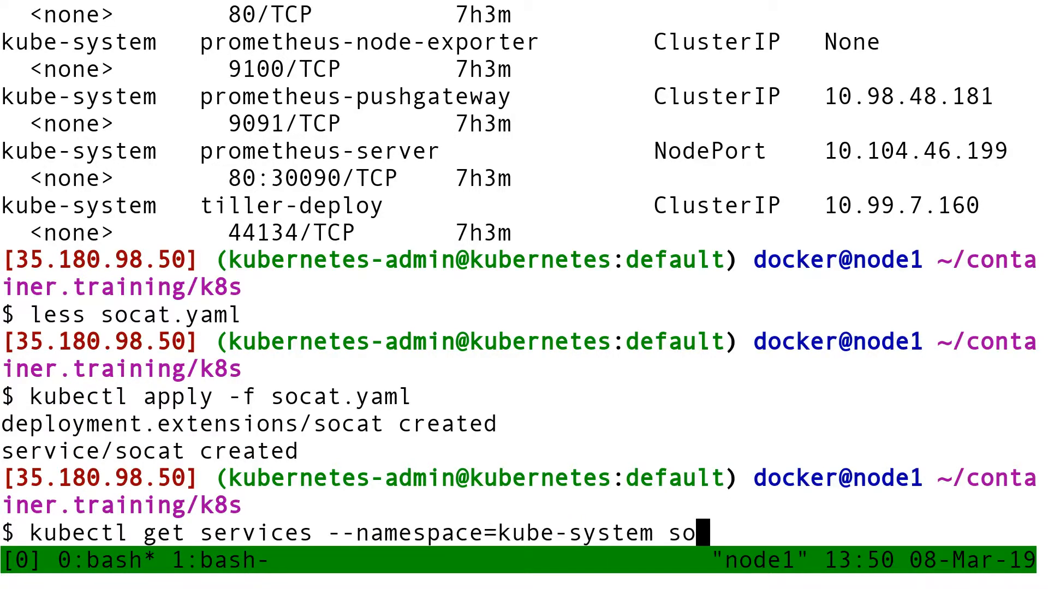
pyautogui.press('Return')
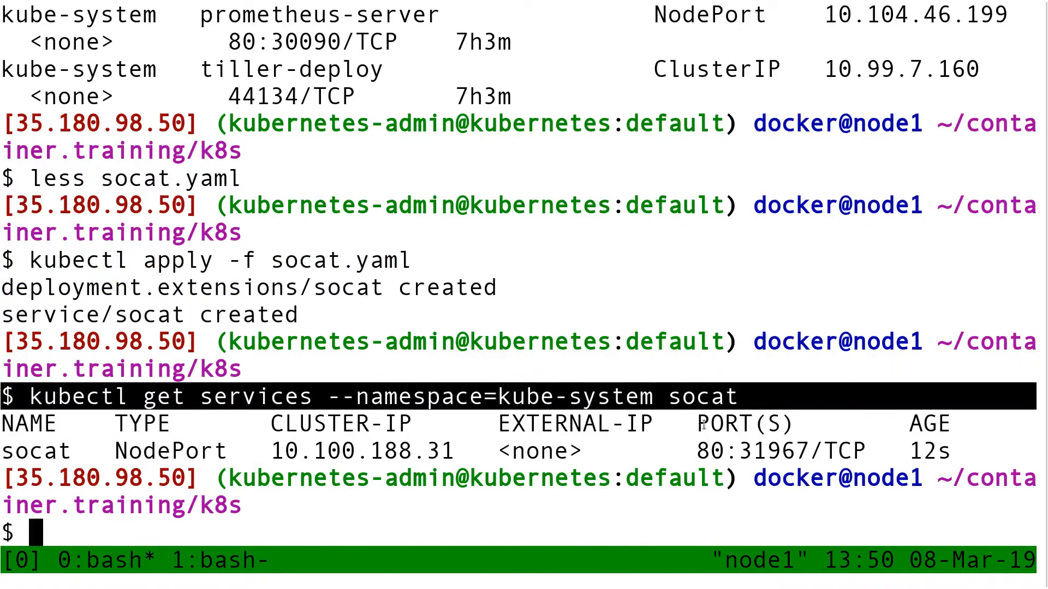
pyautogui.doubleClick(733, 450)
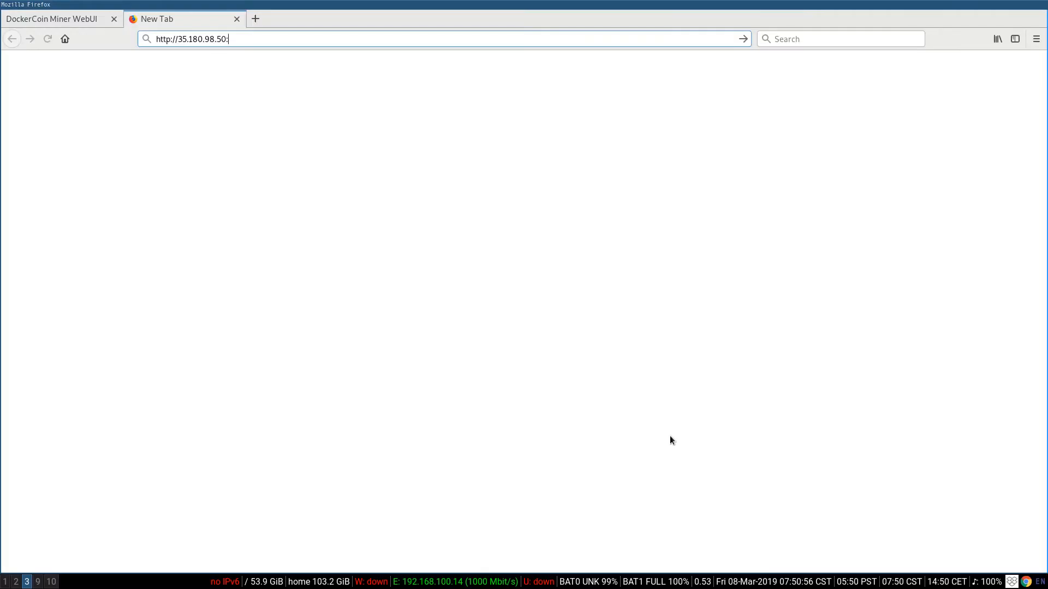
pyautogui.write('31867')
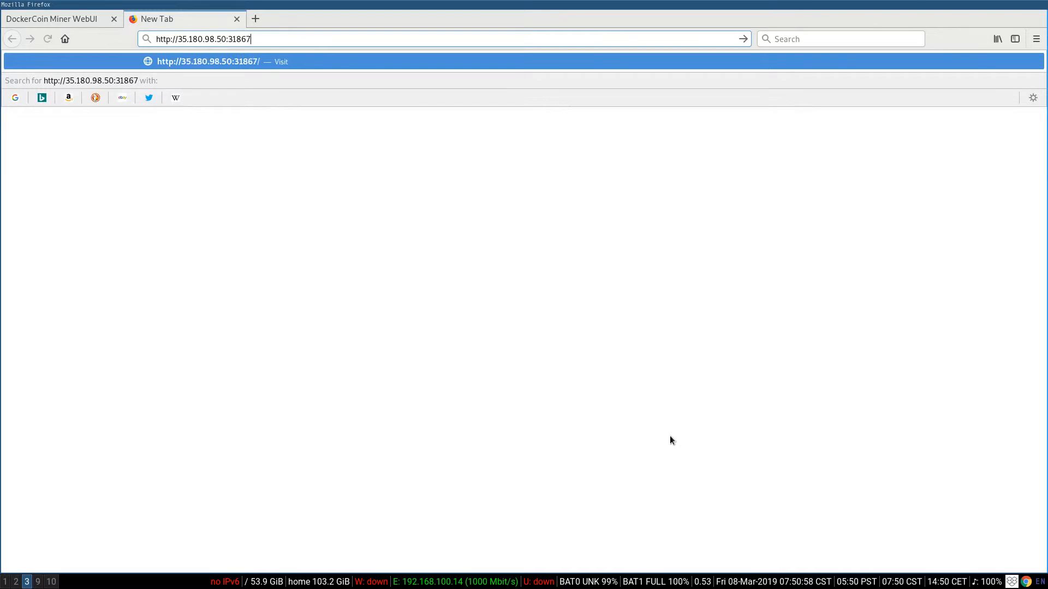
pyautogui.press('Return')
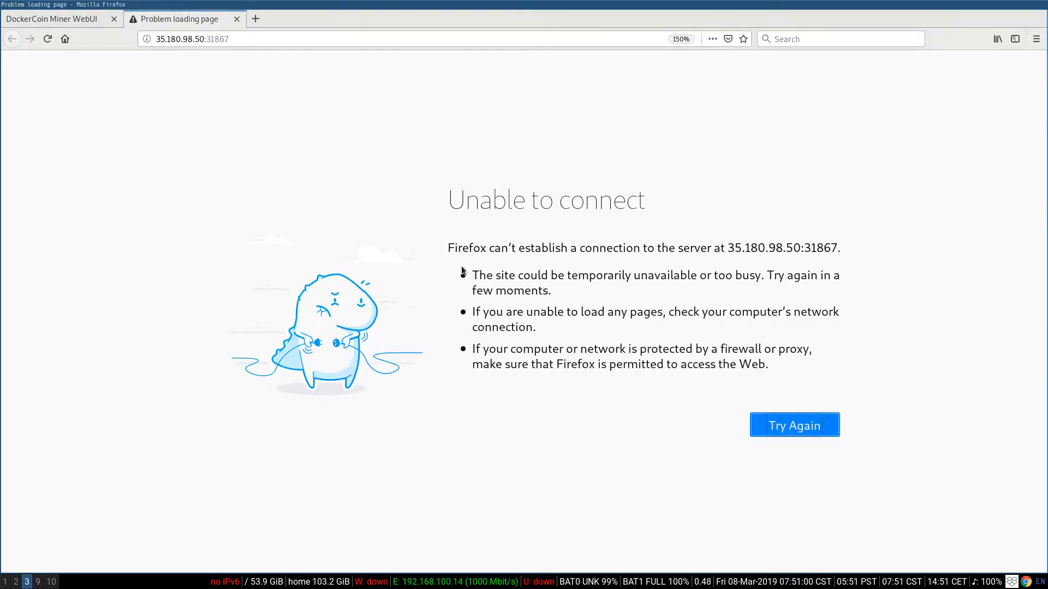
pyautogui.click(192, 39)
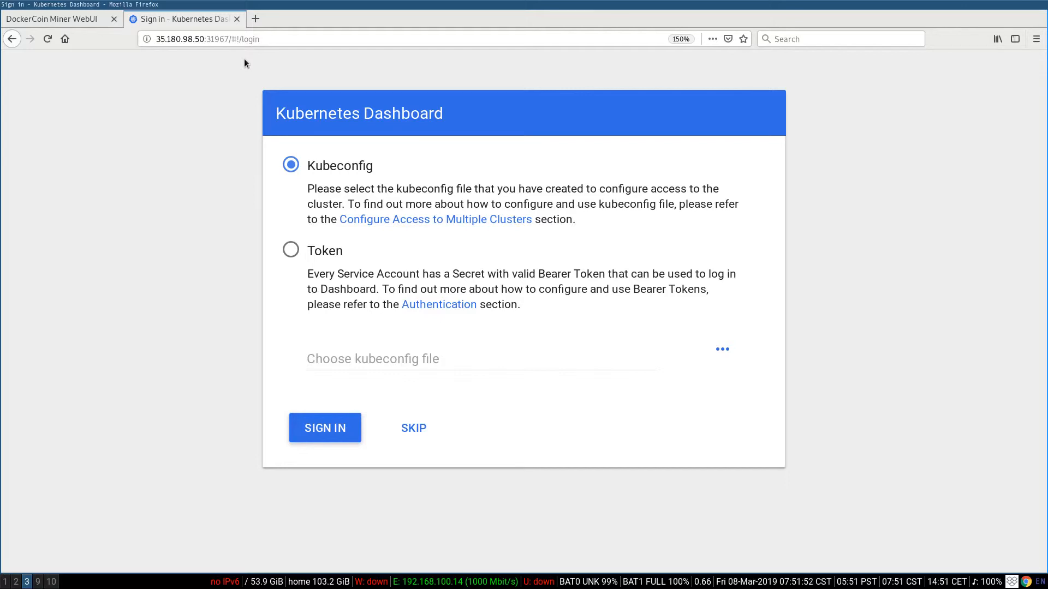
pyautogui.moveTo(413, 428)
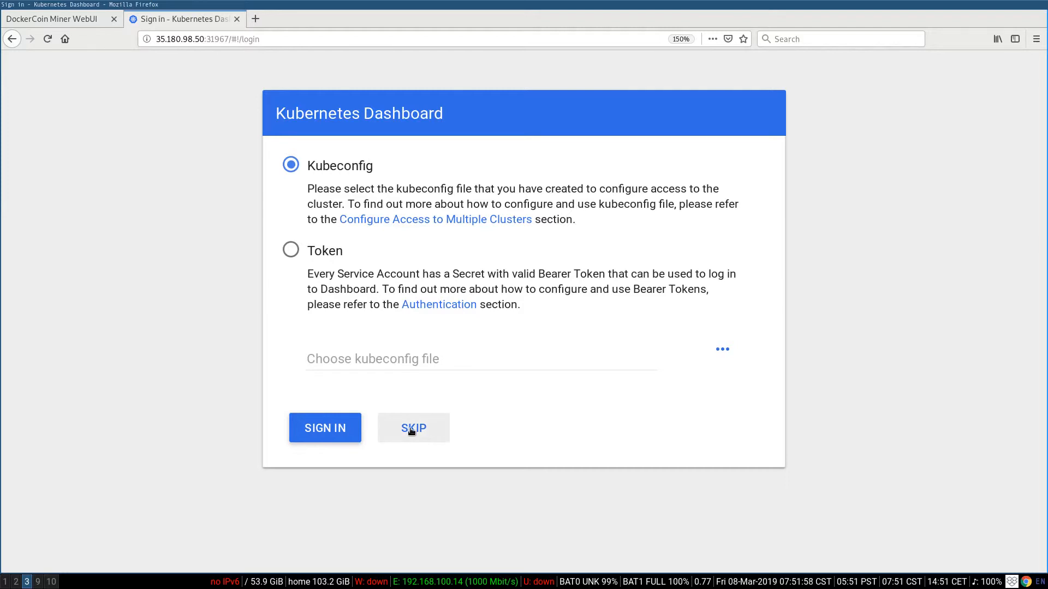
# Step: Skip dashboard sign-in, see the forbidden warnings, then reach the admin-privileges slide
pyautogui.click(413, 428)
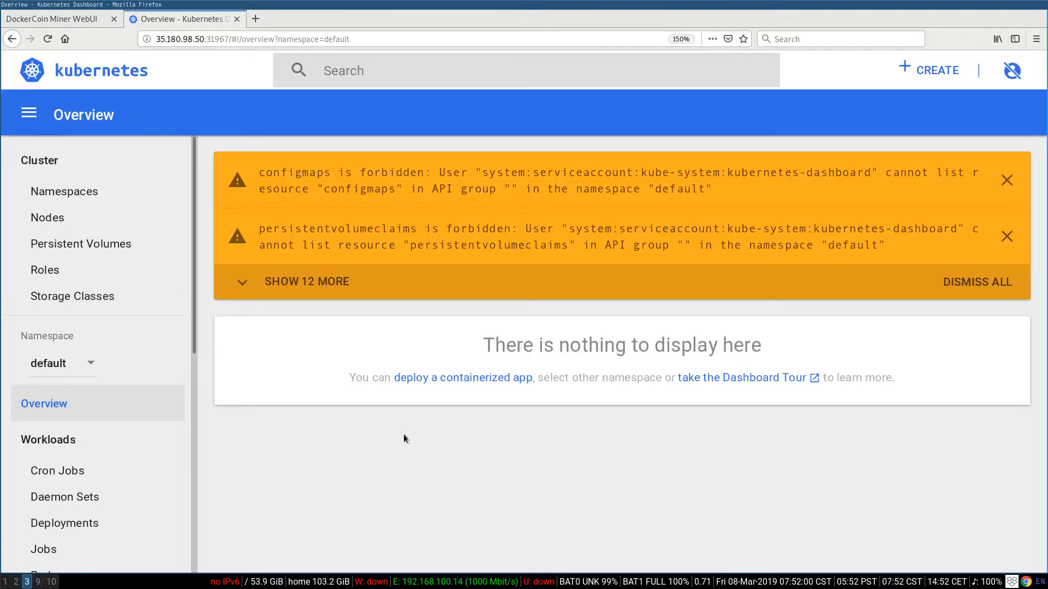
pyautogui.moveTo(150, 224)
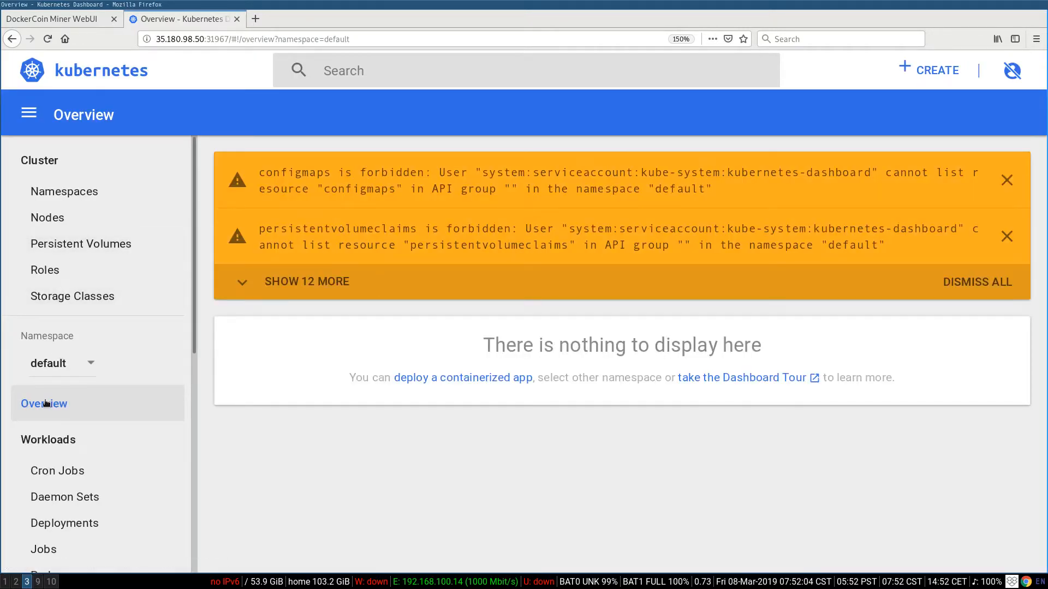
pyautogui.moveTo(95, 151)
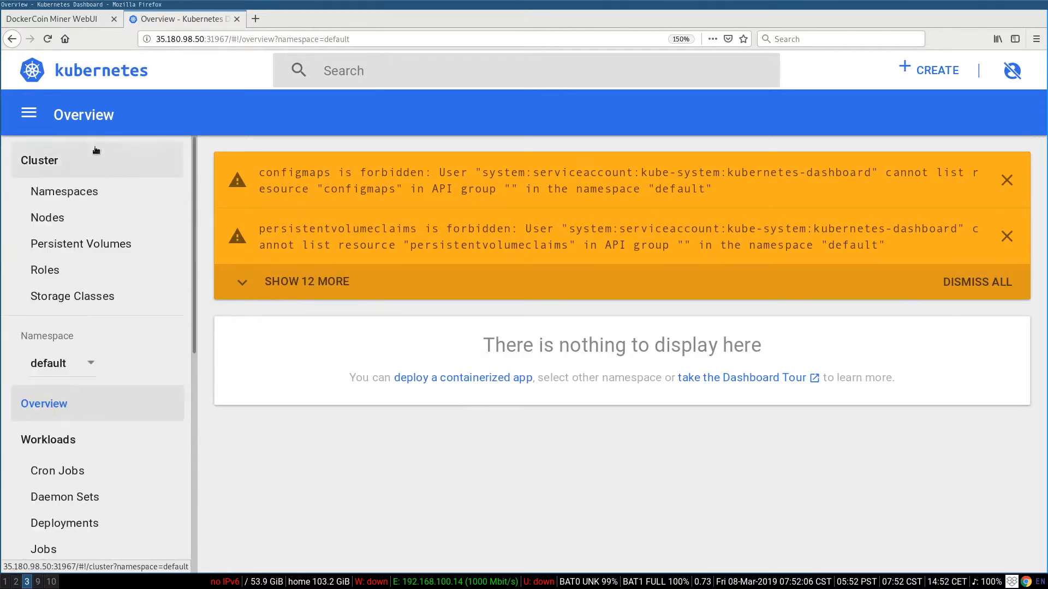
pyautogui.moveTo(710, 185)
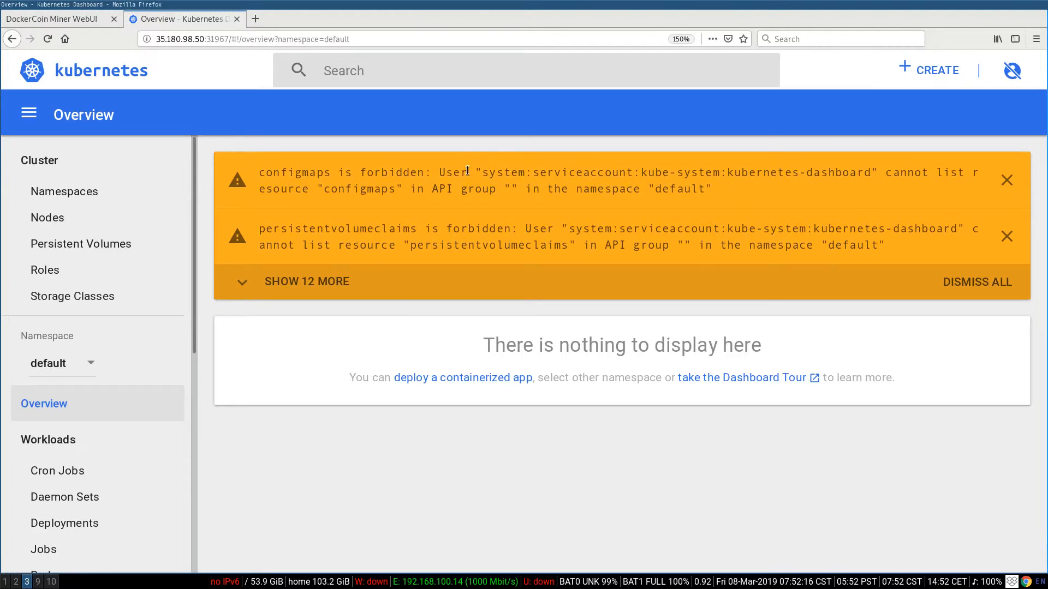
pyautogui.moveTo(291, 167)
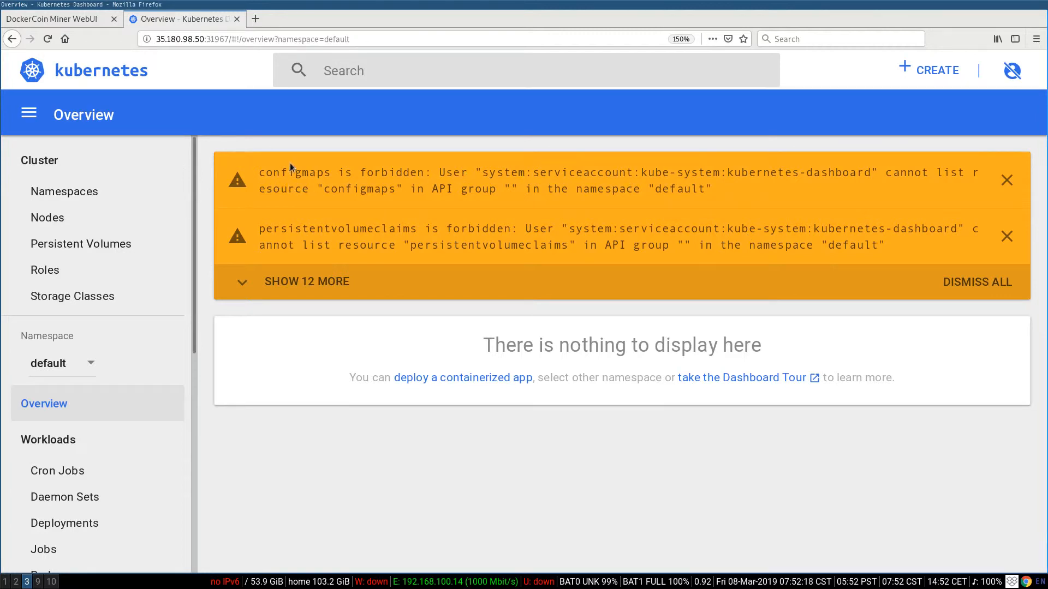
pyautogui.moveTo(533, 167)
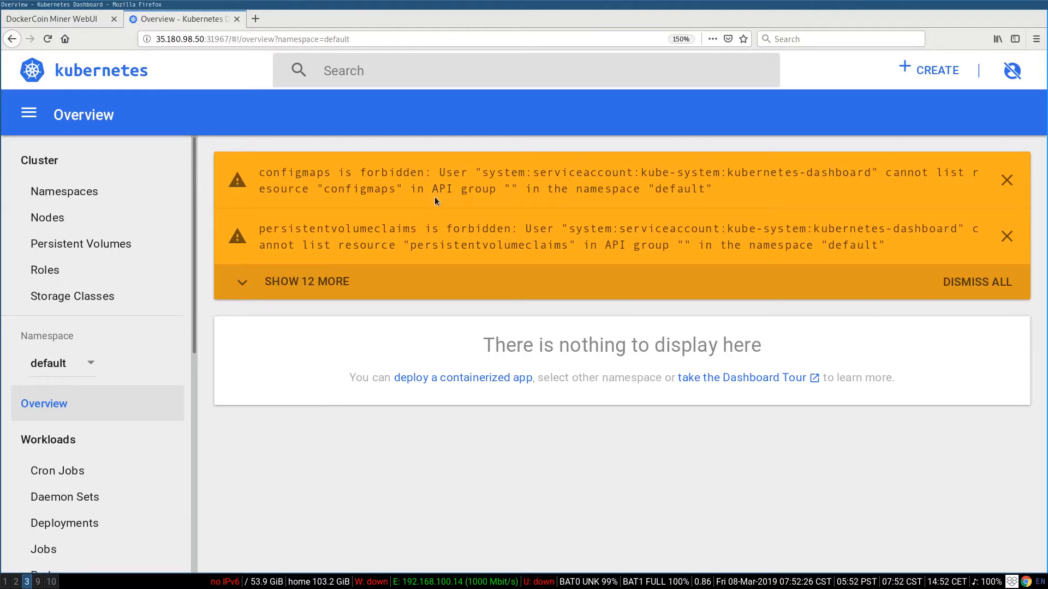
pyautogui.moveTo(692, 179)
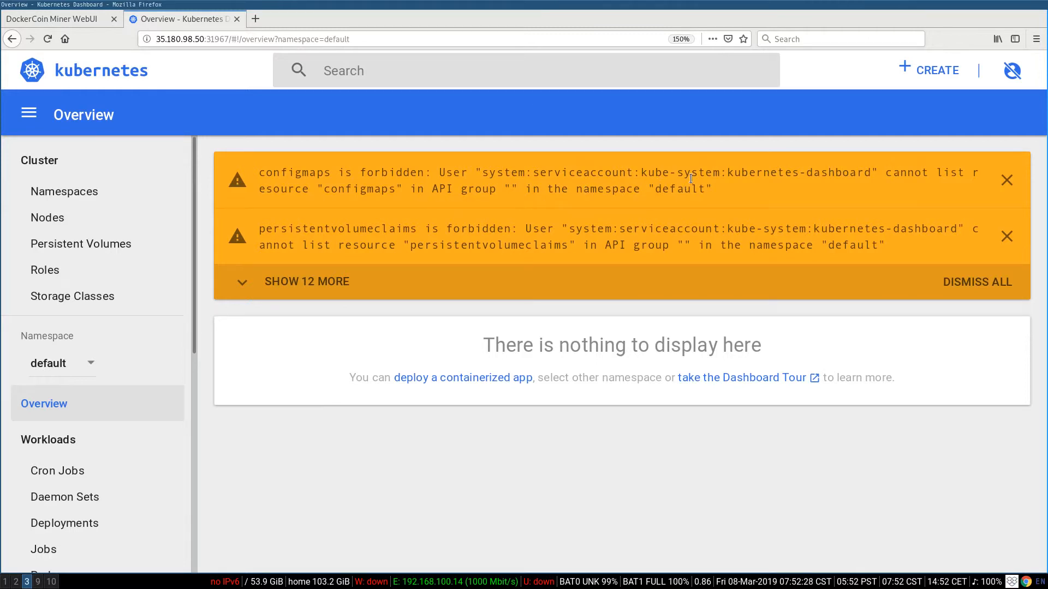
pyautogui.moveTo(699, 167)
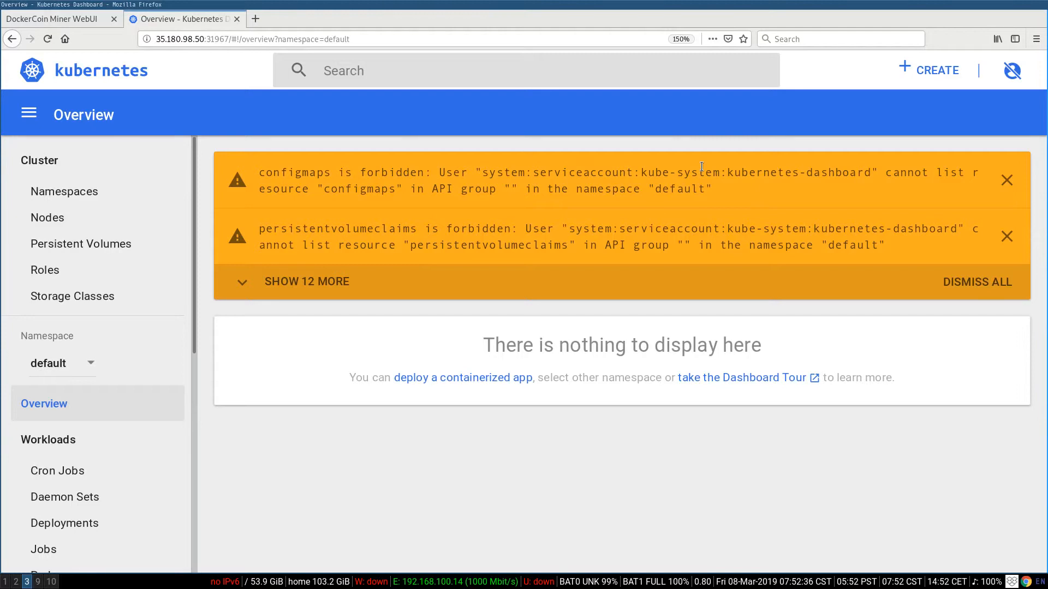
pyautogui.click(977, 281)
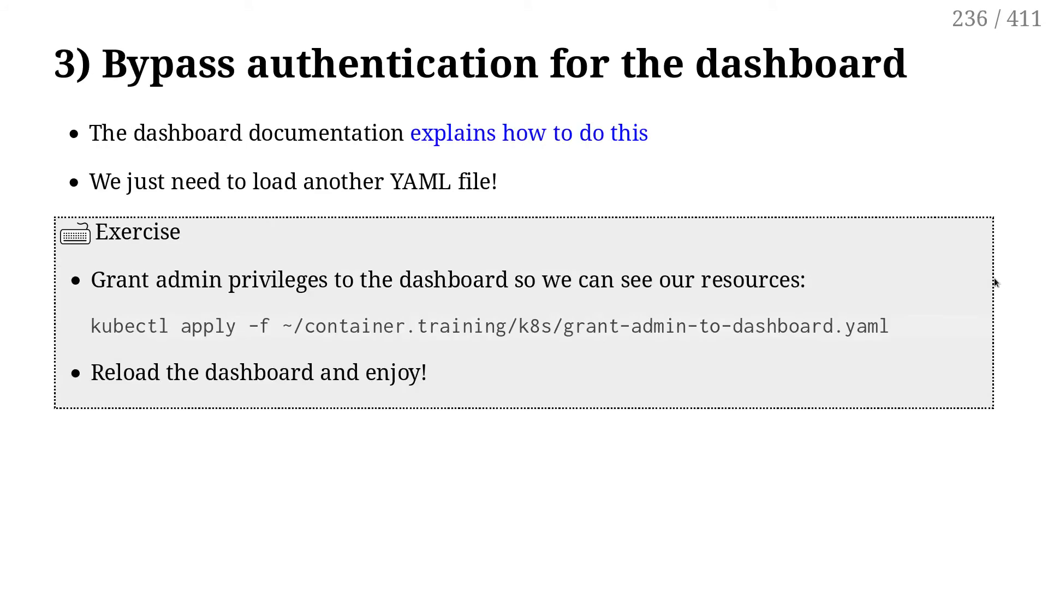
pyautogui.moveTo(766, 325)
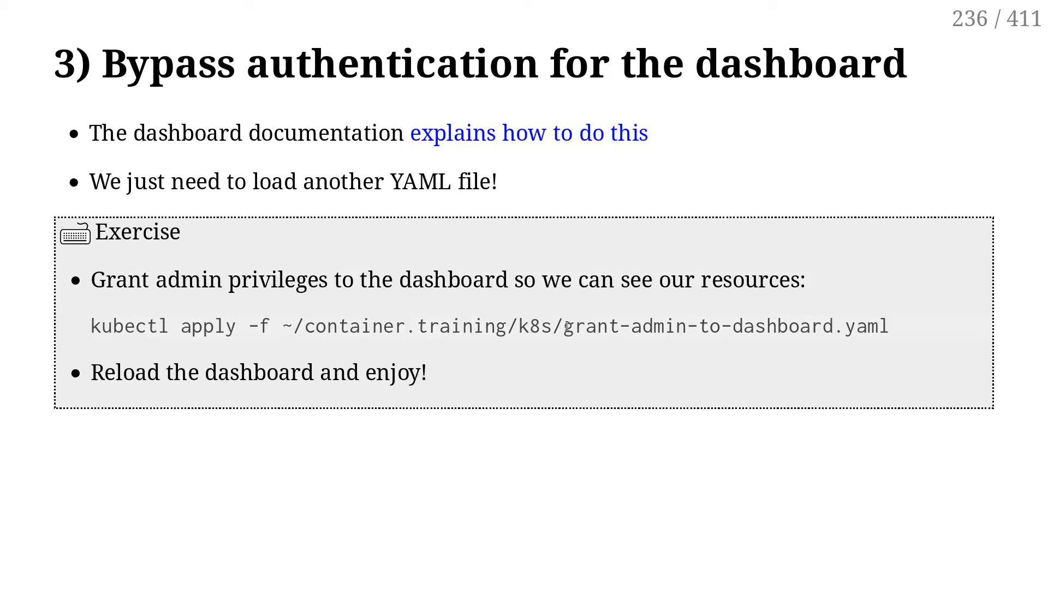
pyautogui.moveTo(700, 316)
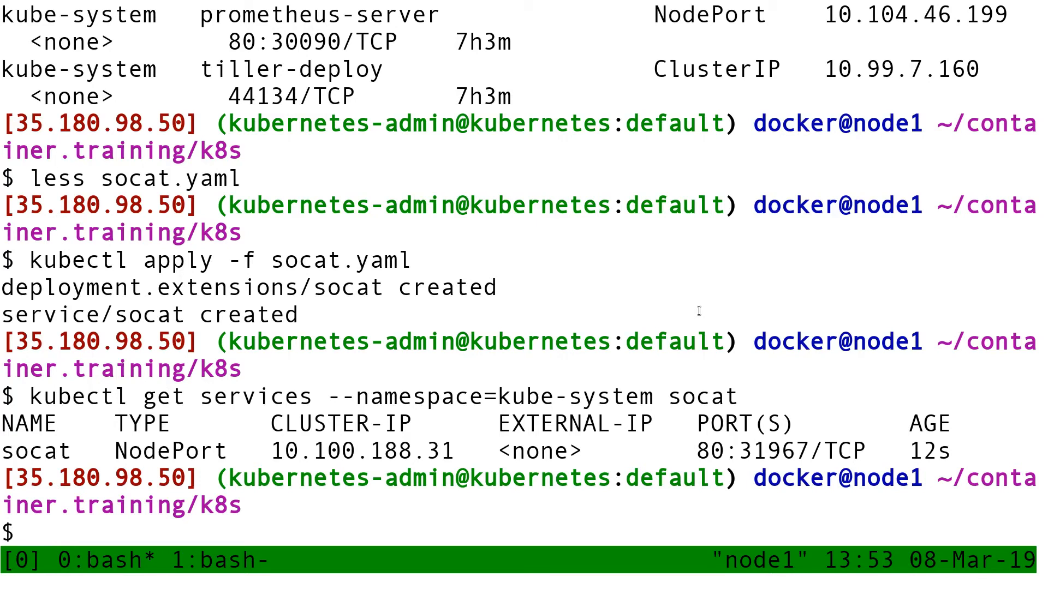
# Step: Apply grant-admin-to-dashboard.yaml to create the kubernetes-dashboard cluster role binding
pyautogui.write('kubectl')
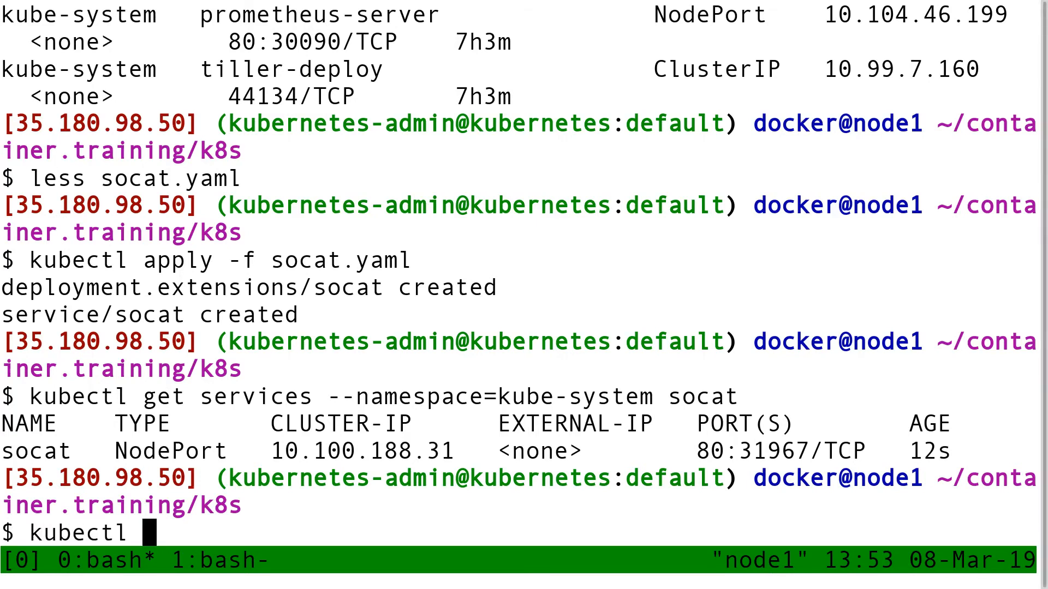
pyautogui.write('apply -f')
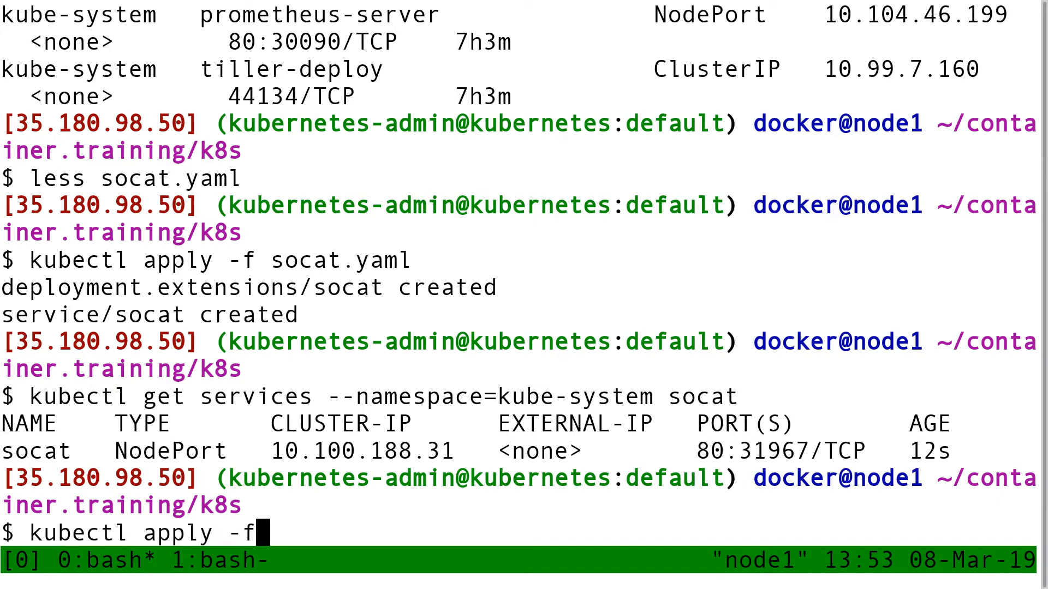
pyautogui.write('grant-admin-to-dashboard.yaml')
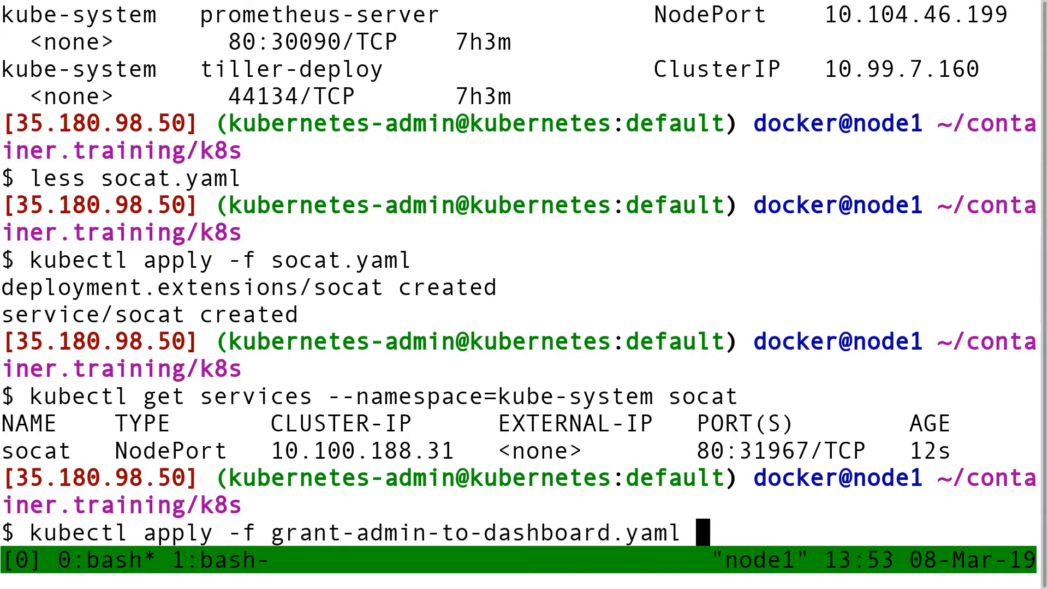
pyautogui.press('Return')
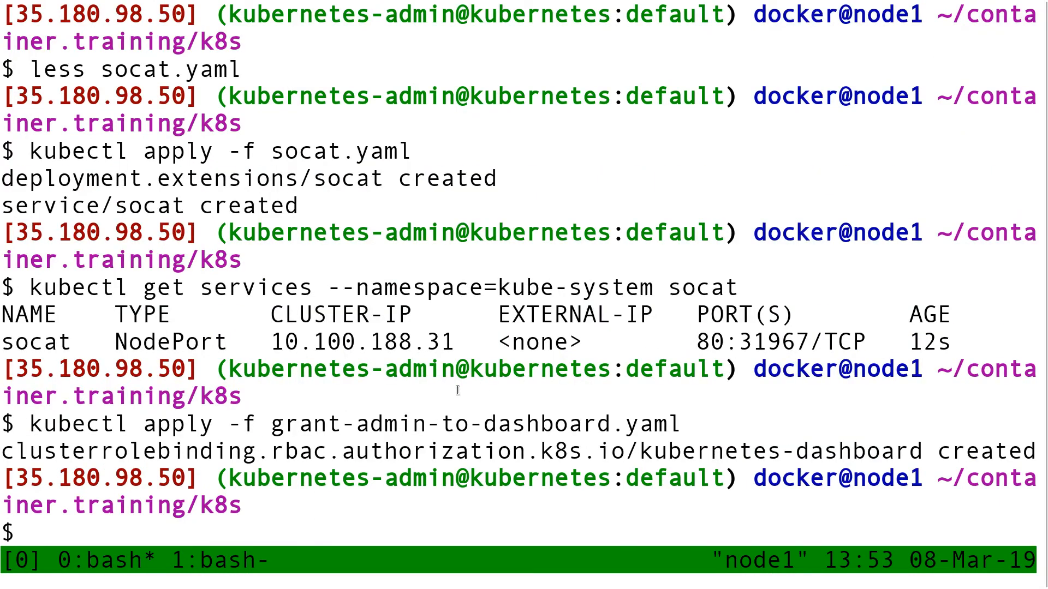
pyautogui.doubleClick(154, 450)
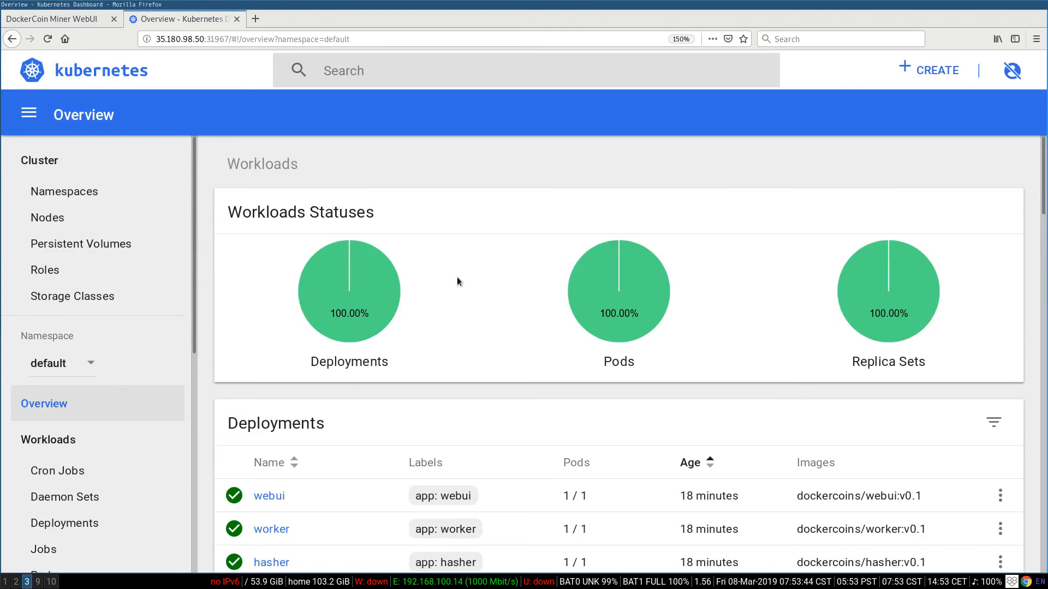
pyautogui.moveTo(359, 287)
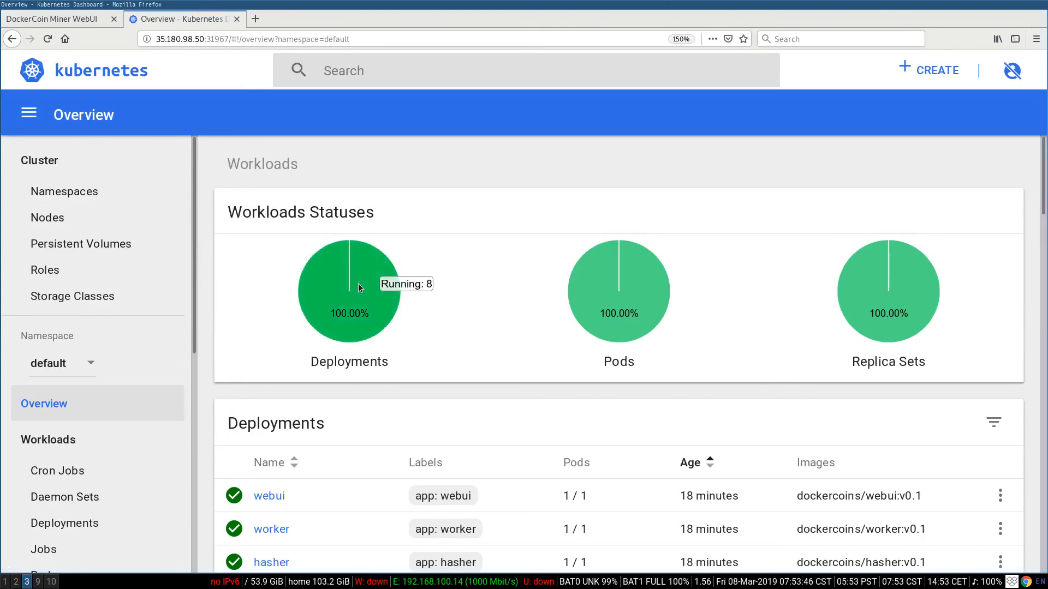
pyautogui.moveTo(579, 288)
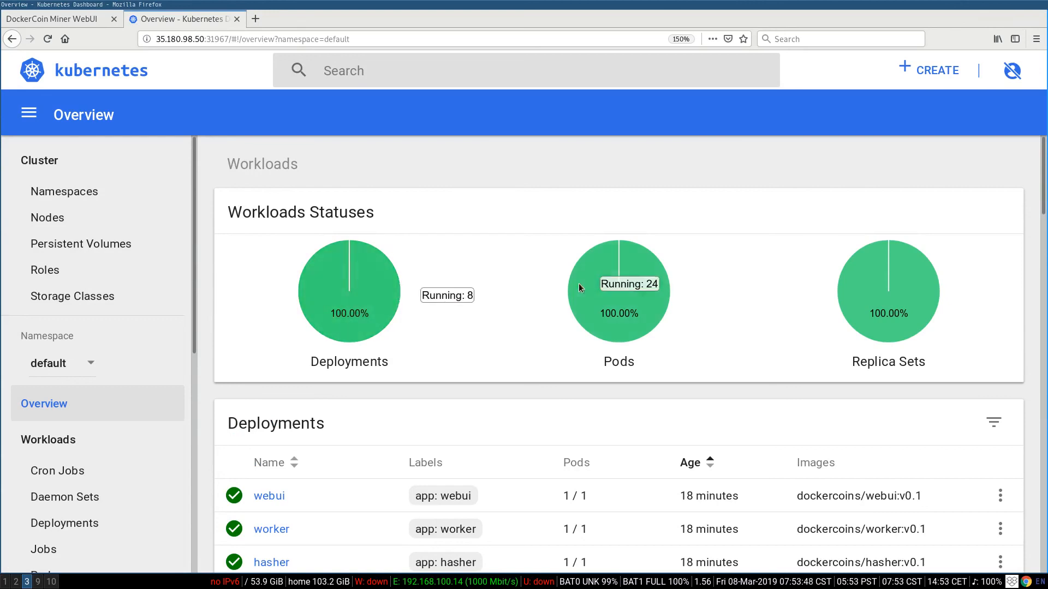
pyautogui.moveTo(774, 288)
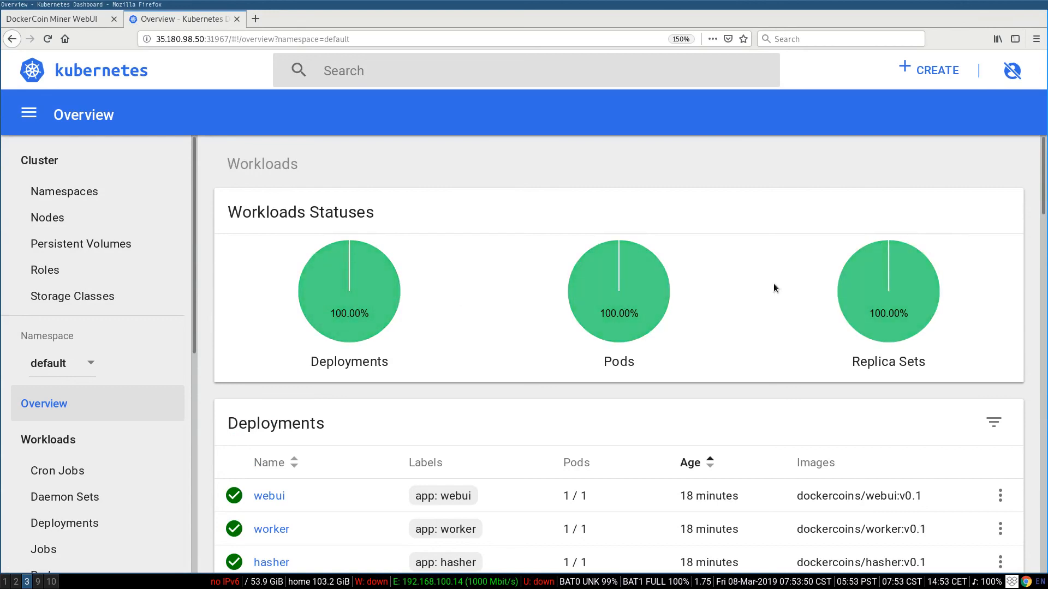
# Step: Scroll to the Deployments list (webui, worker, hasher, rng, redis, httpenv) and back
pyautogui.scroll(-3)
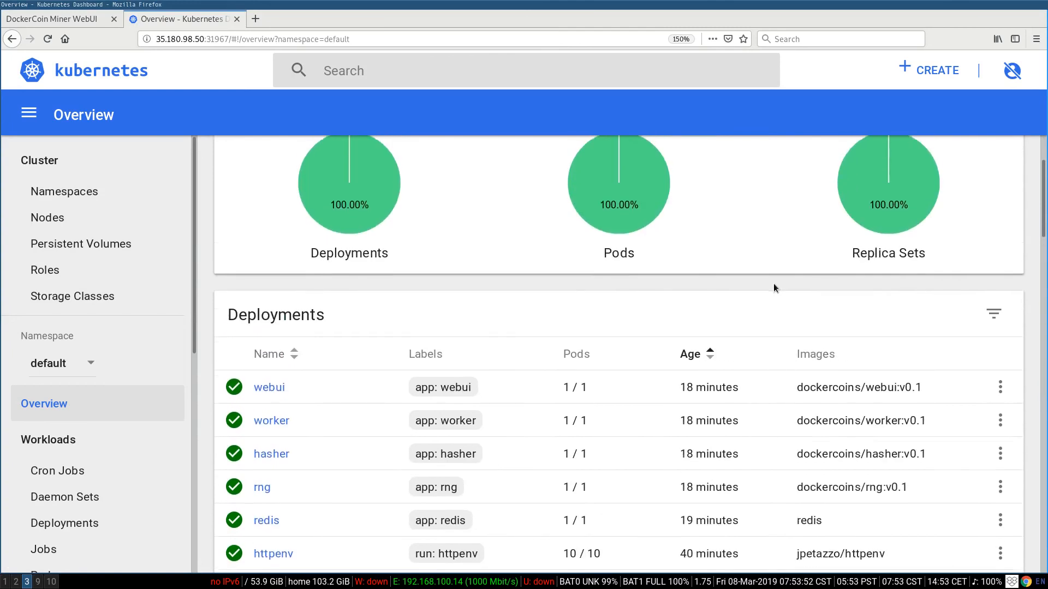
pyautogui.scroll(3)
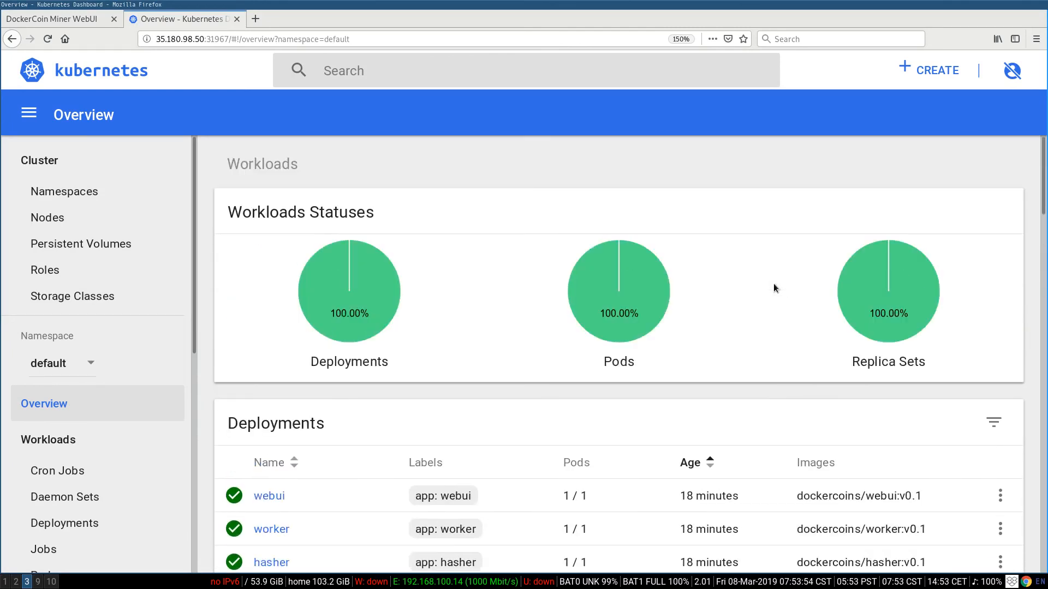